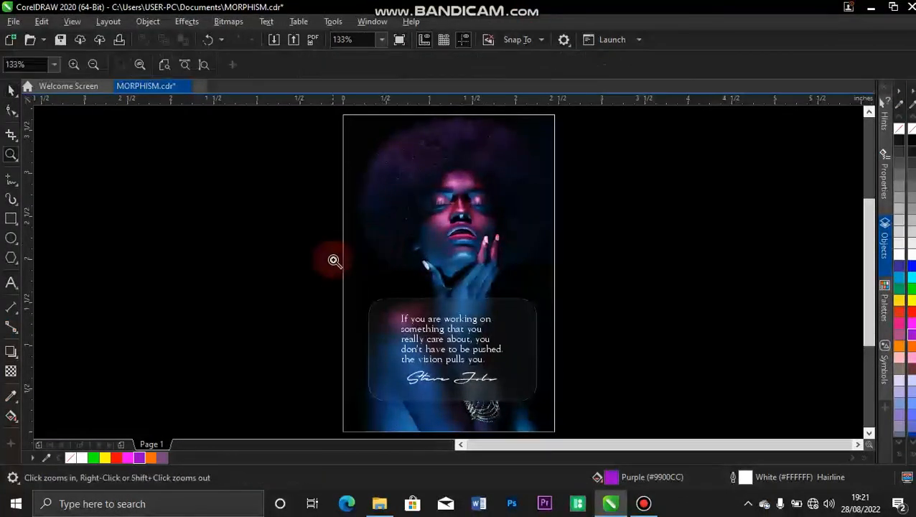
- Select the finished frosted glass panel group and move it off the quote to reveal its layers
click(334, 259)
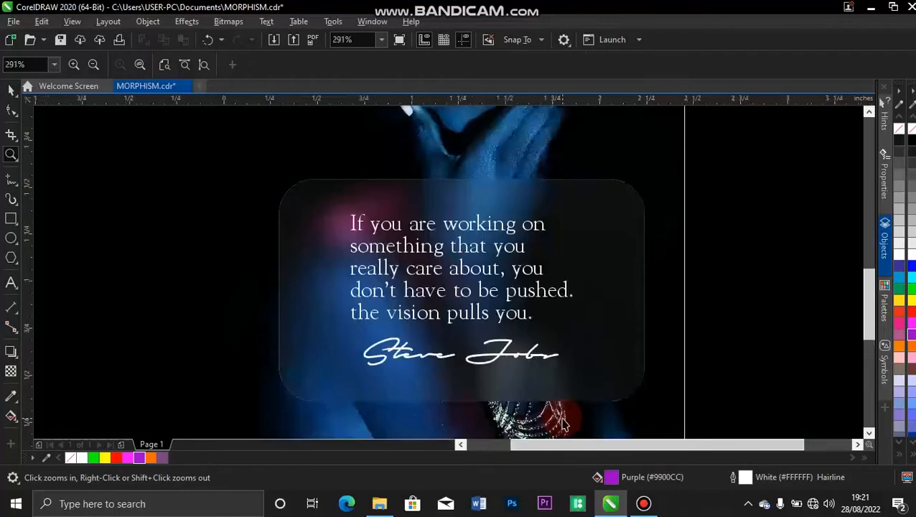
click(567, 423)
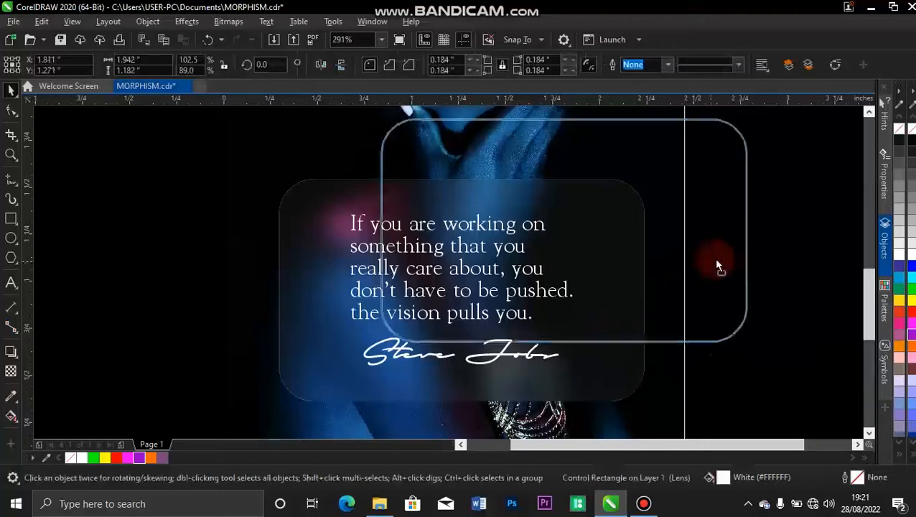
click(716, 259)
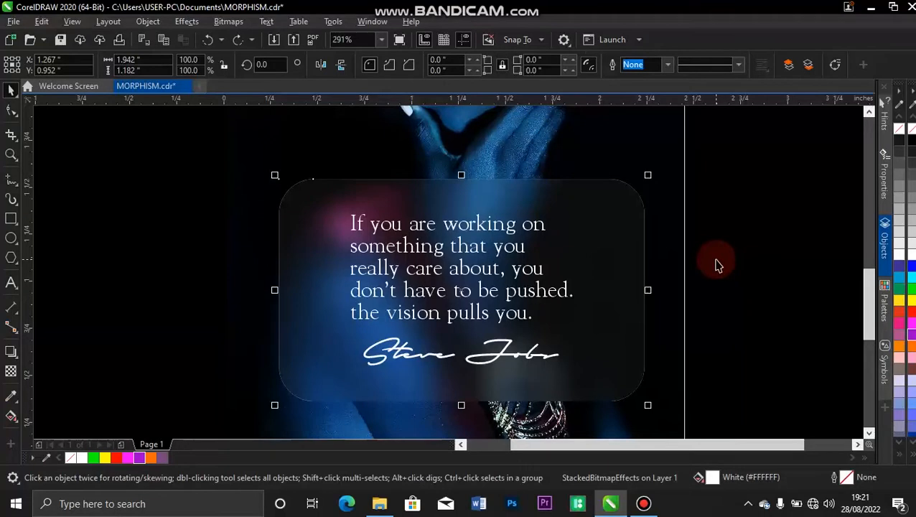
mouse_move(213, 155)
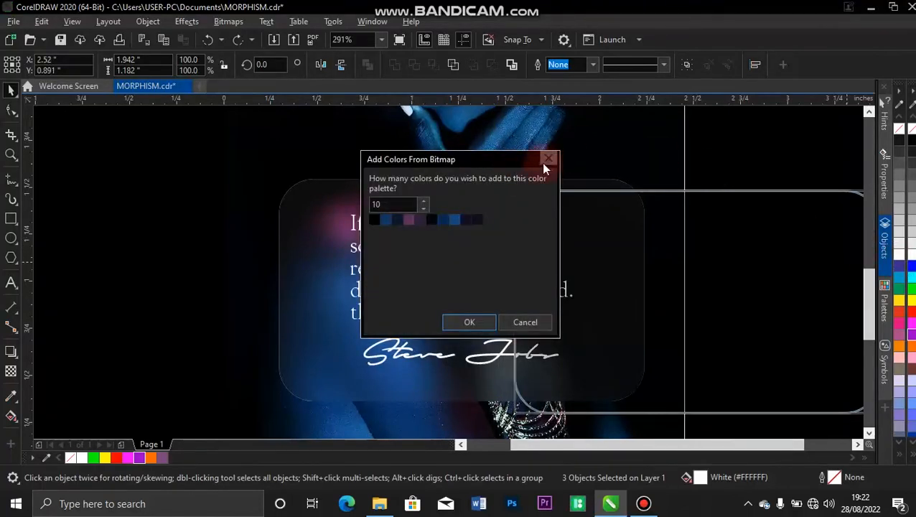
click(549, 158)
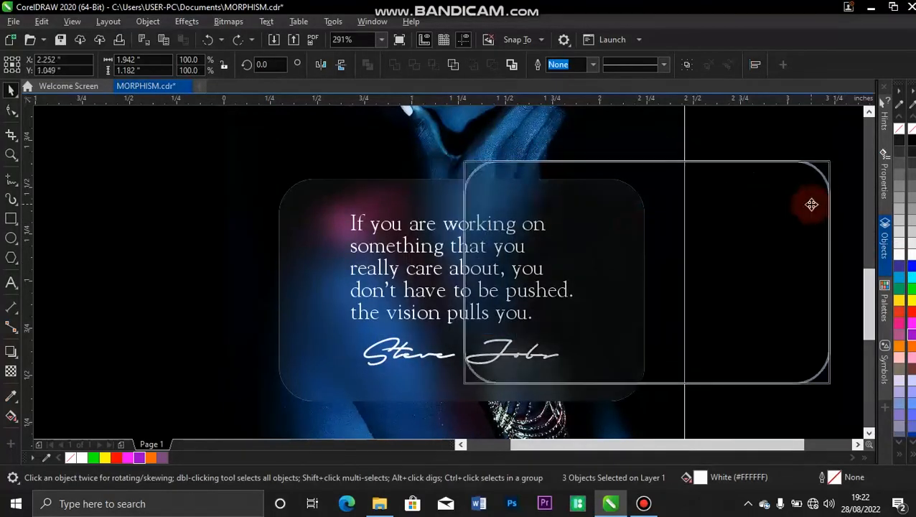
drag(812, 204, 788, 230)
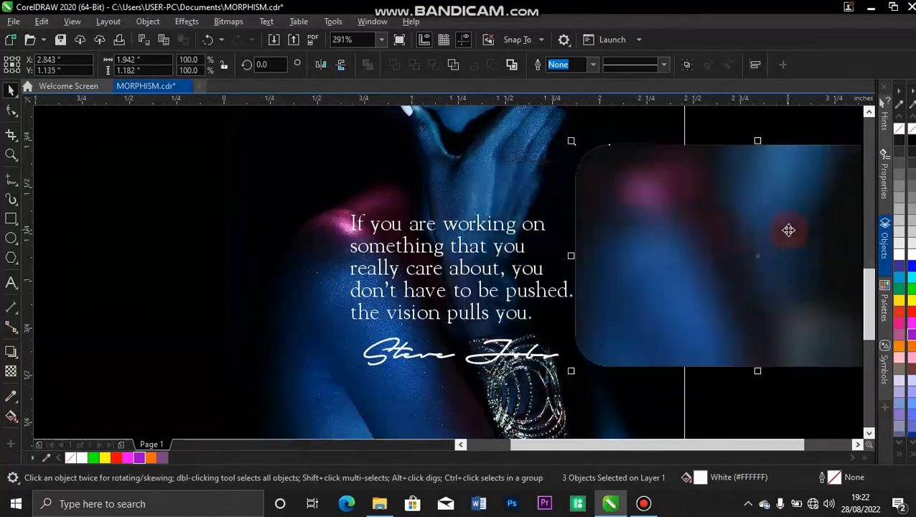
mouse_move(528, 332)
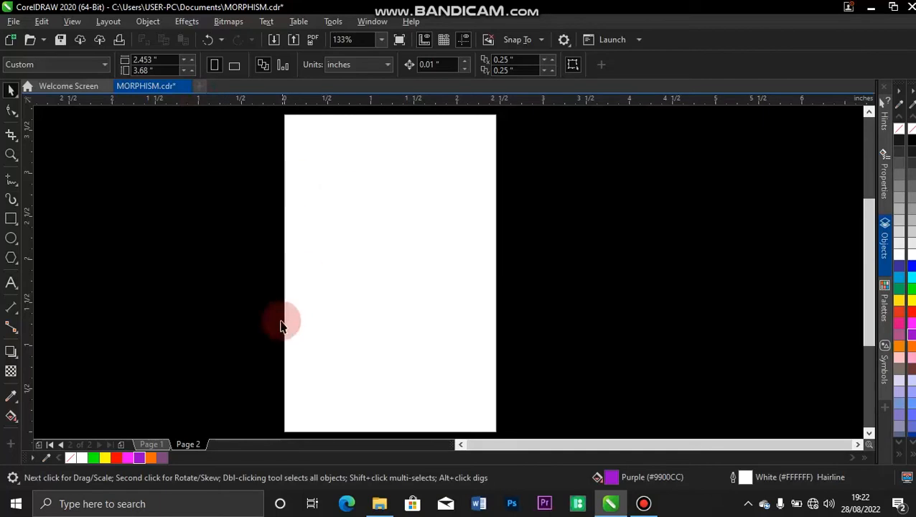
- Switch to File Explorer and show the HD IMAGES folder of portrait photos
click(152, 444)
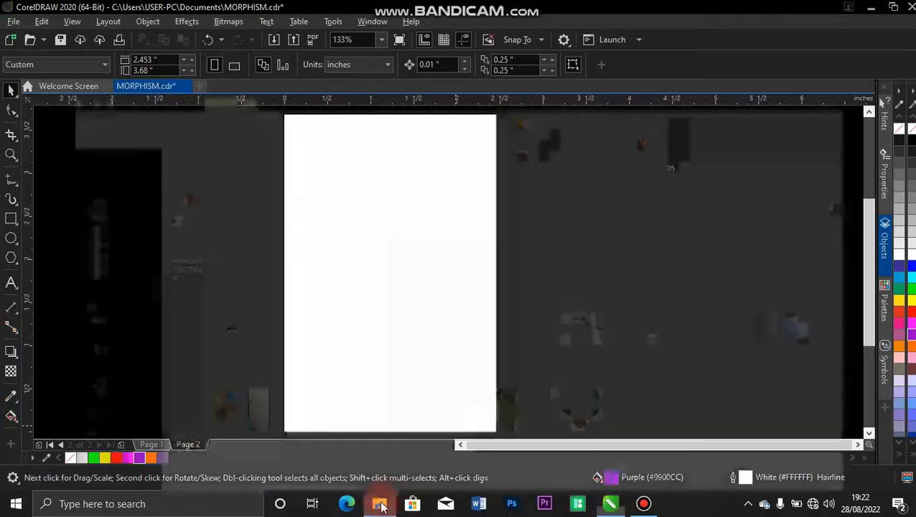
click(379, 503)
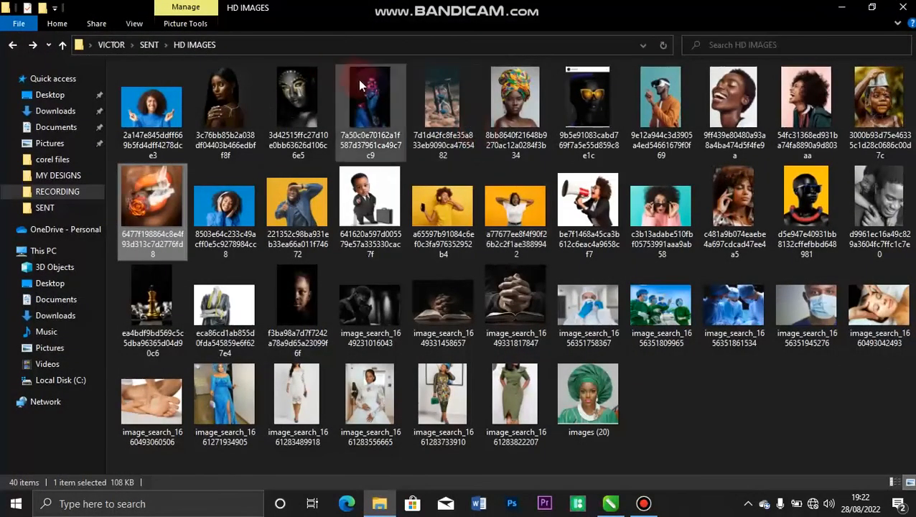
- Pick the blue-lit portrait photo to bring into the CorelDRAW document
click(587, 390)
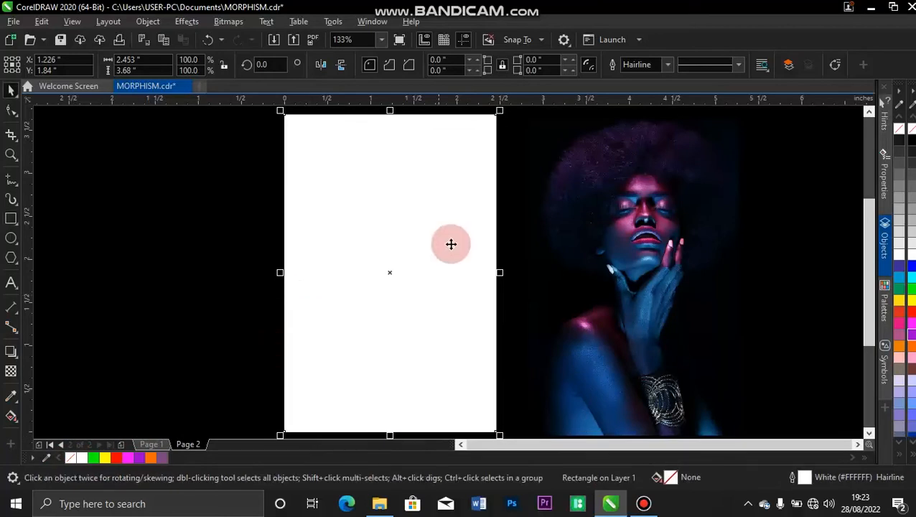
mouse_move(394, 276)
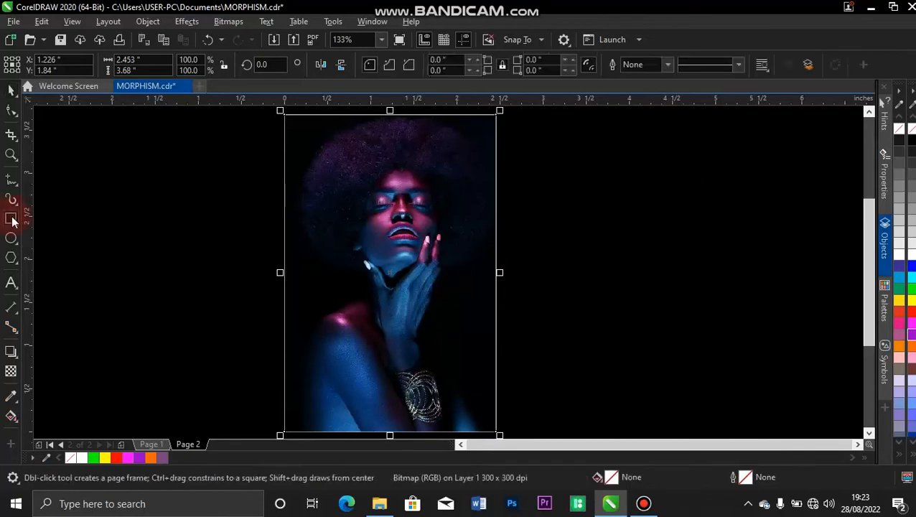
mouse_move(323, 305)
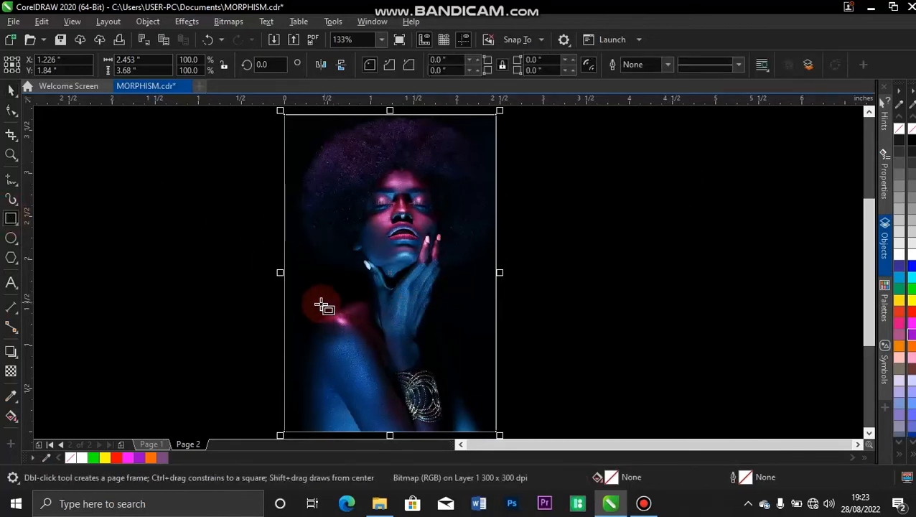
- Draw a rectangle over the lower portrait and round its corners
drag(329, 278, 445, 385)
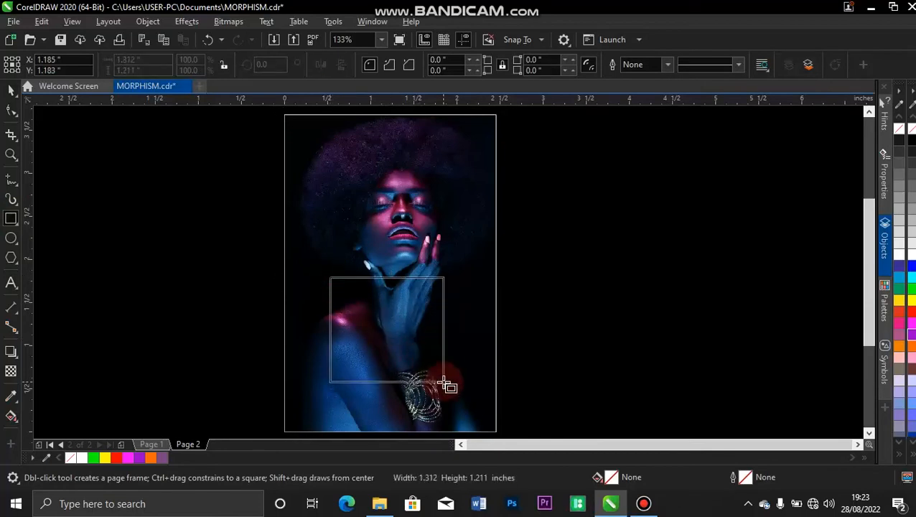
drag(444, 386, 473, 386)
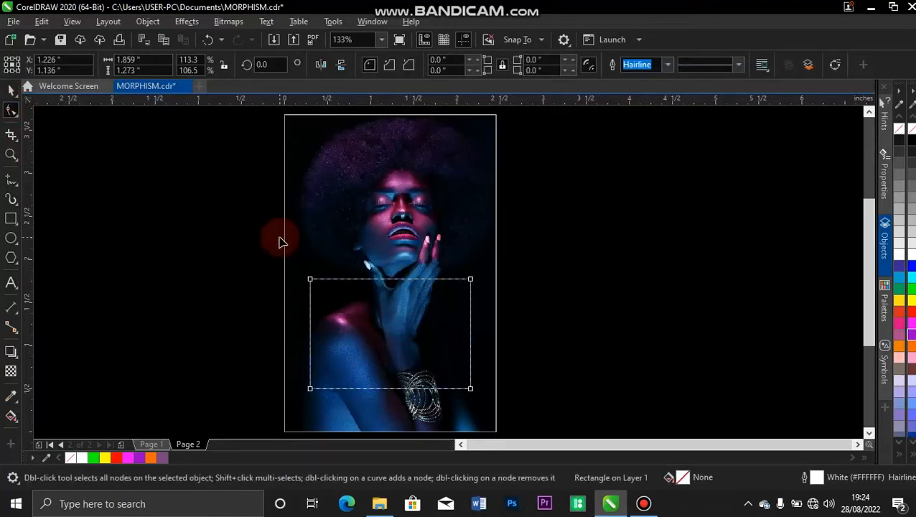
drag(310, 279, 329, 279)
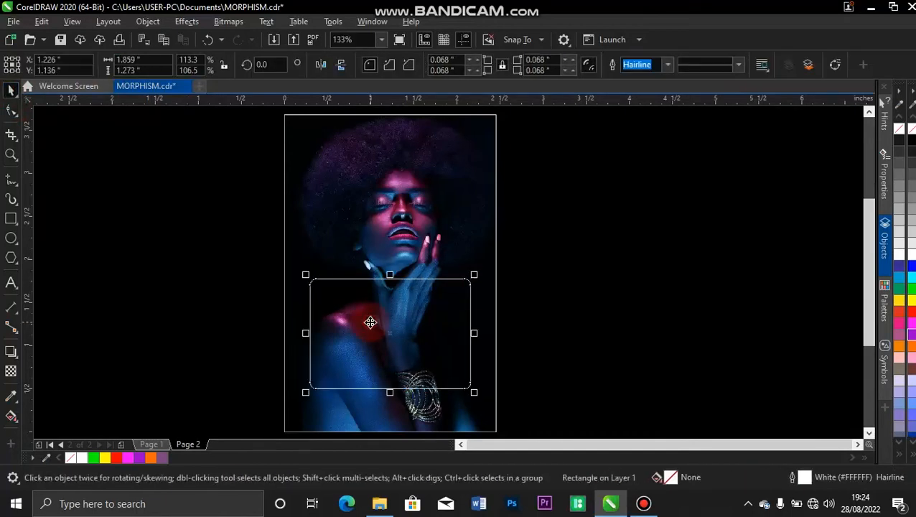
- Duplicate the rounded rectangle and park the copy to the right of the page
drag(371, 322, 405, 338)
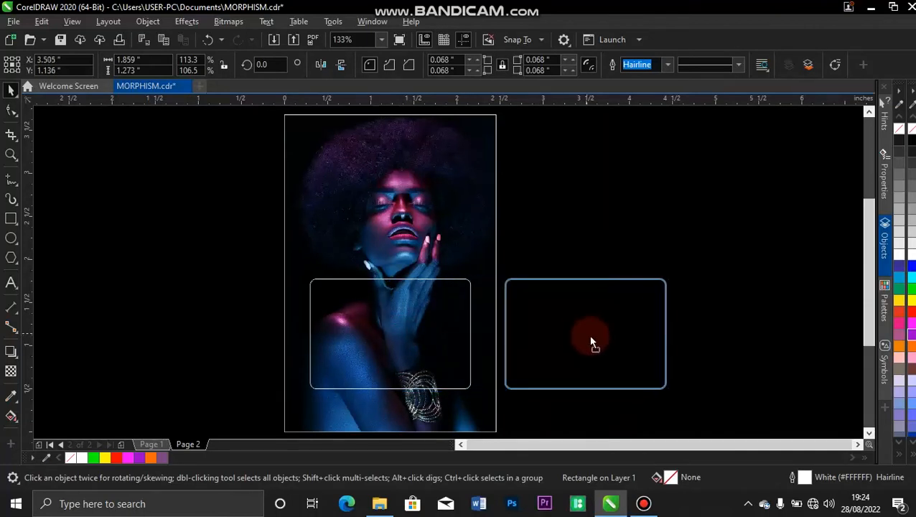
drag(586, 333, 600, 333)
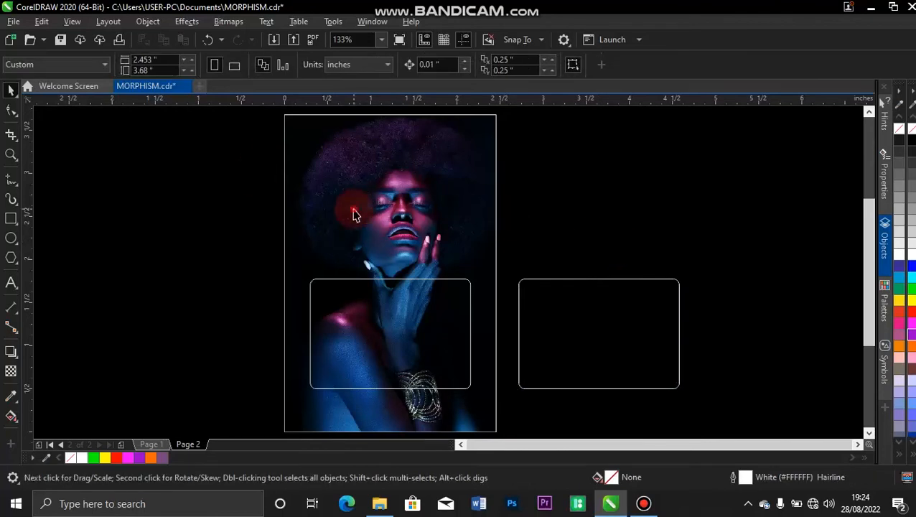
- PowerClip the portrait photo inside the left rounded rectangle
click(354, 210)
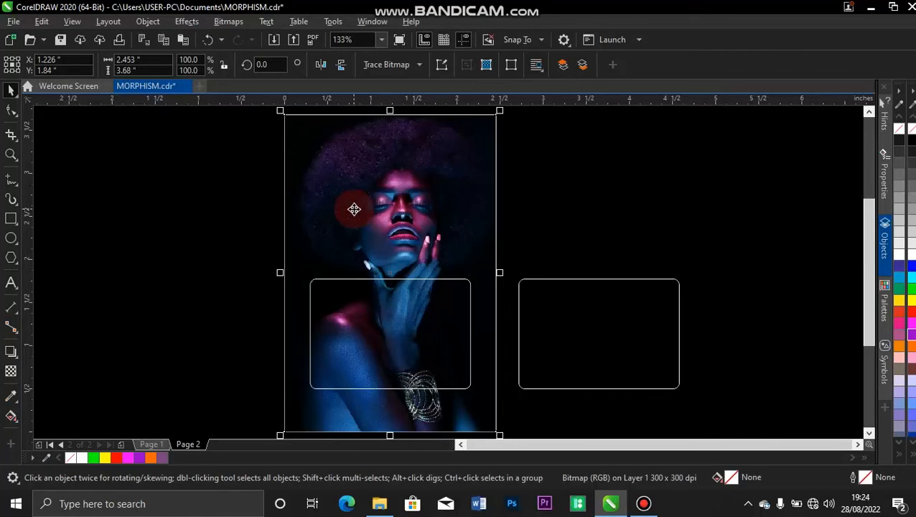
right_click(353, 210)
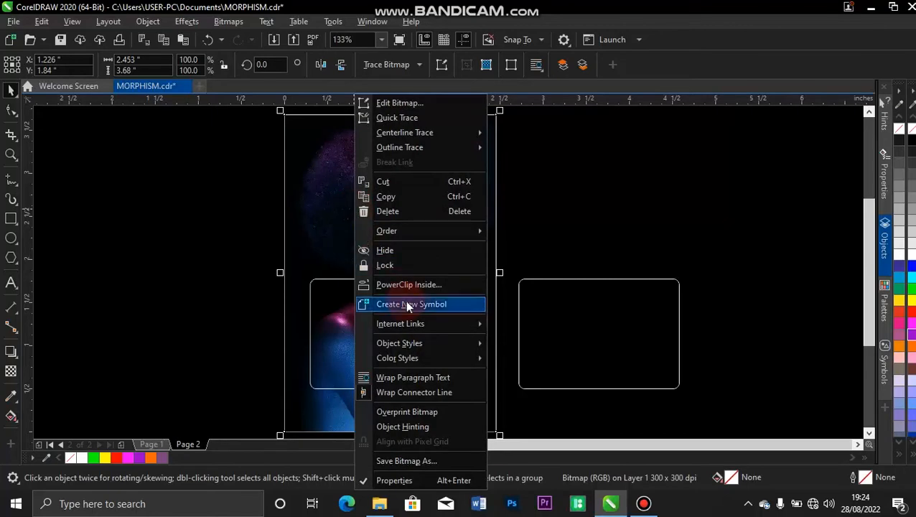
click(407, 284)
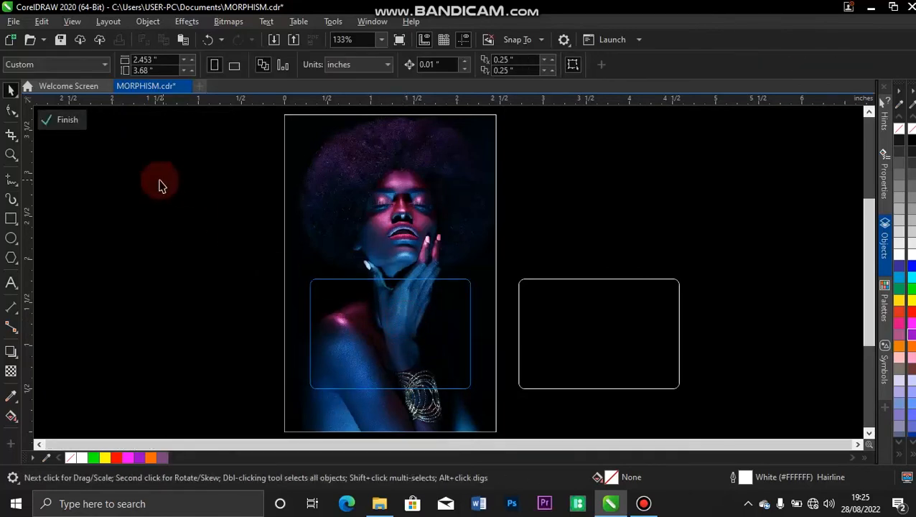
click(391, 333)
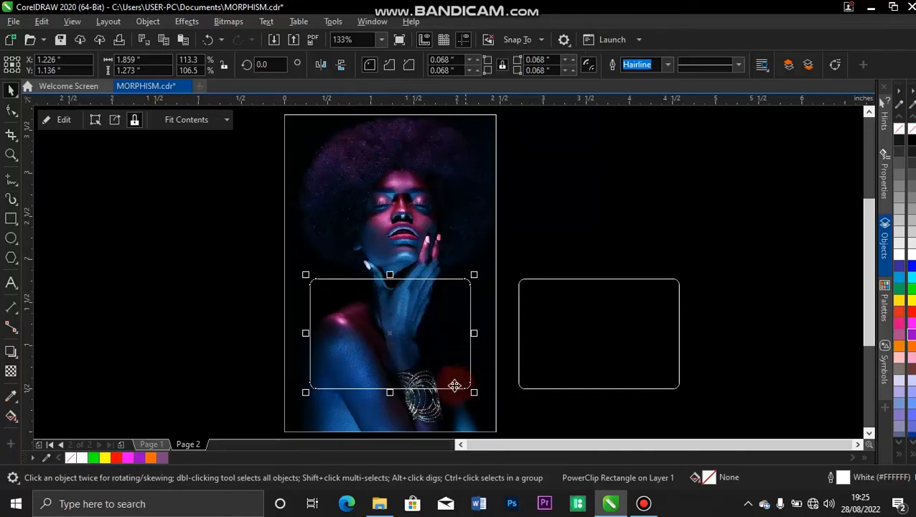
mouse_move(494, 334)
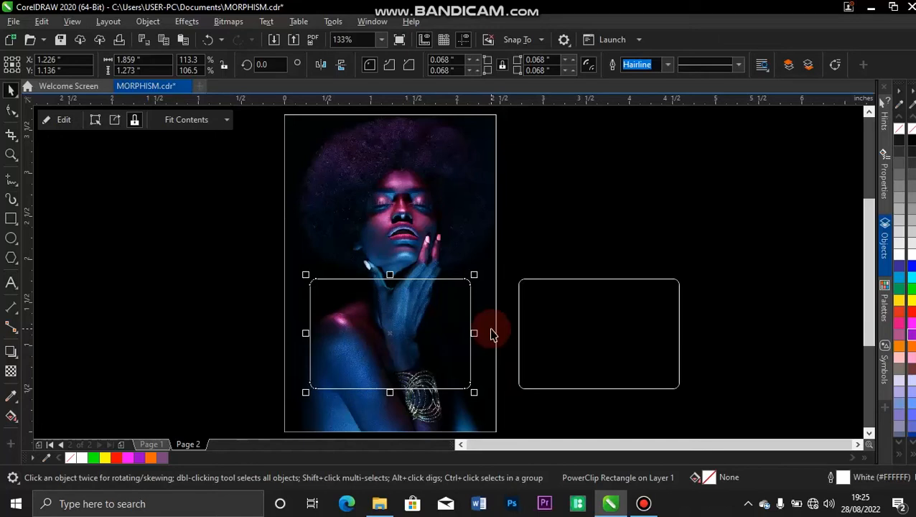
mouse_move(362, 337)
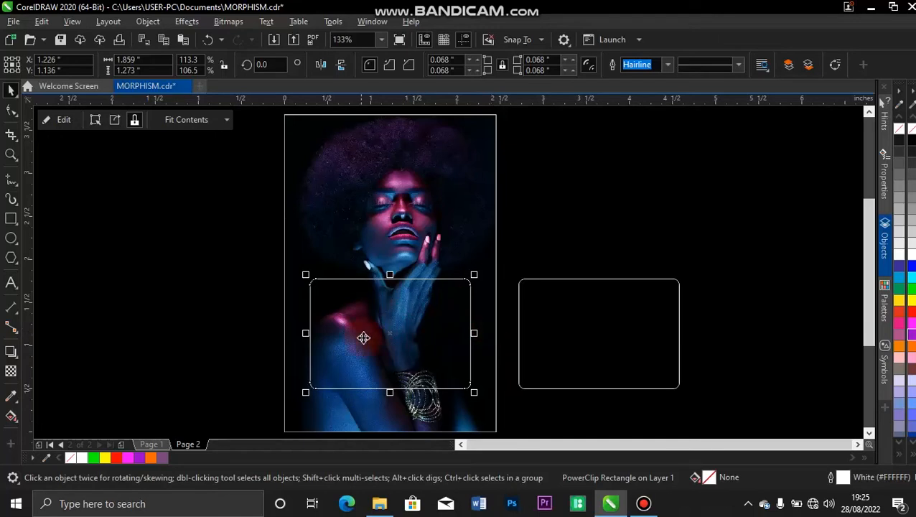
mouse_move(456, 209)
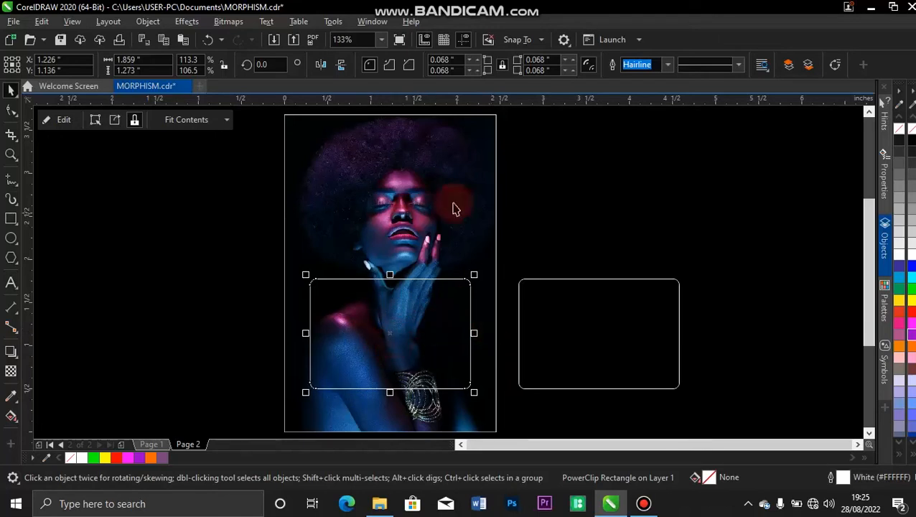
mouse_move(373, 223)
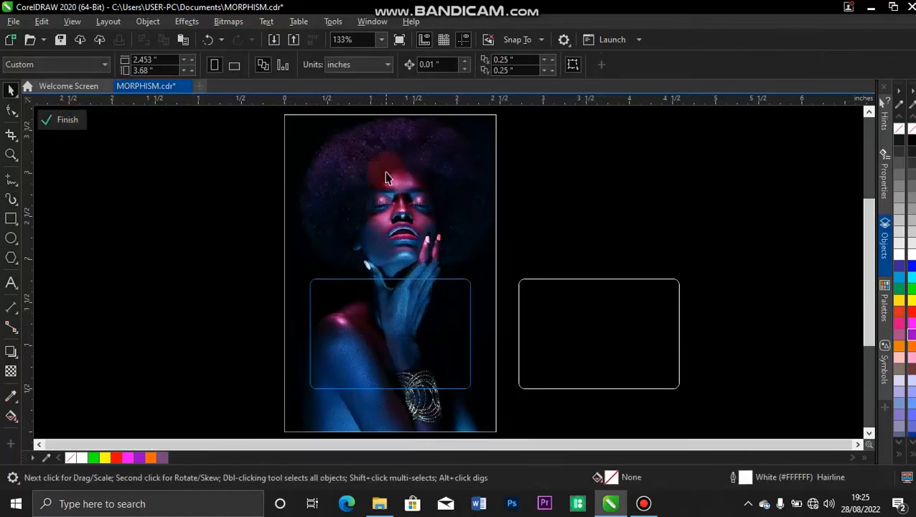
- Apply a Gaussian blur of about 11 px to the clipped portrait copy and finish editing
click(388, 178)
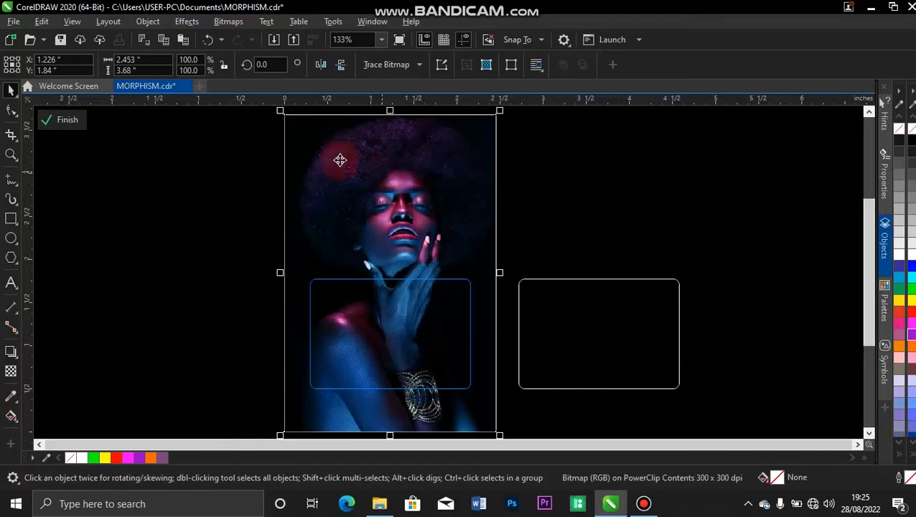
click(187, 22)
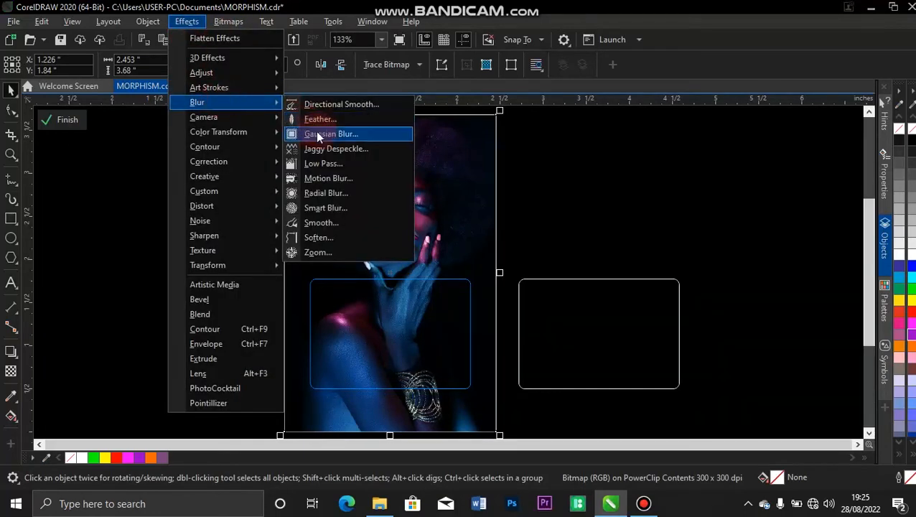
click(332, 133)
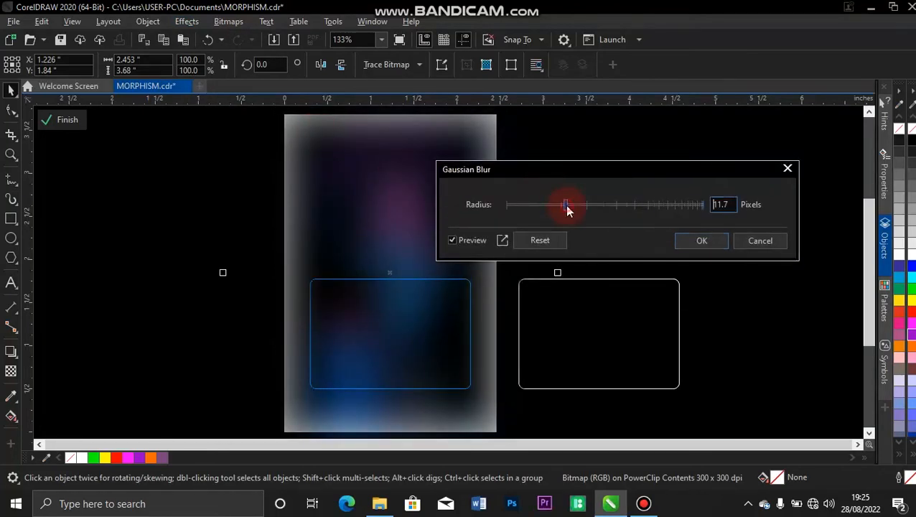
drag(566, 204, 578, 204)
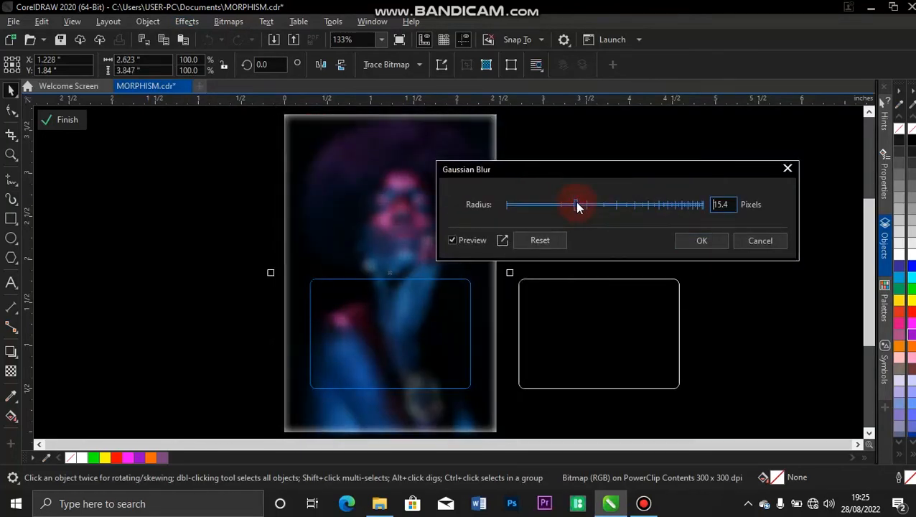
drag(575, 204, 563, 204)
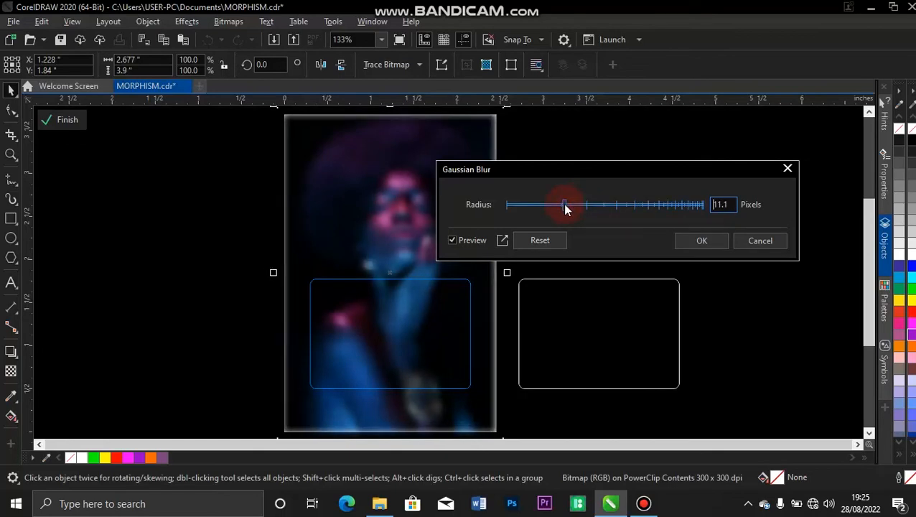
mouse_move(565, 206)
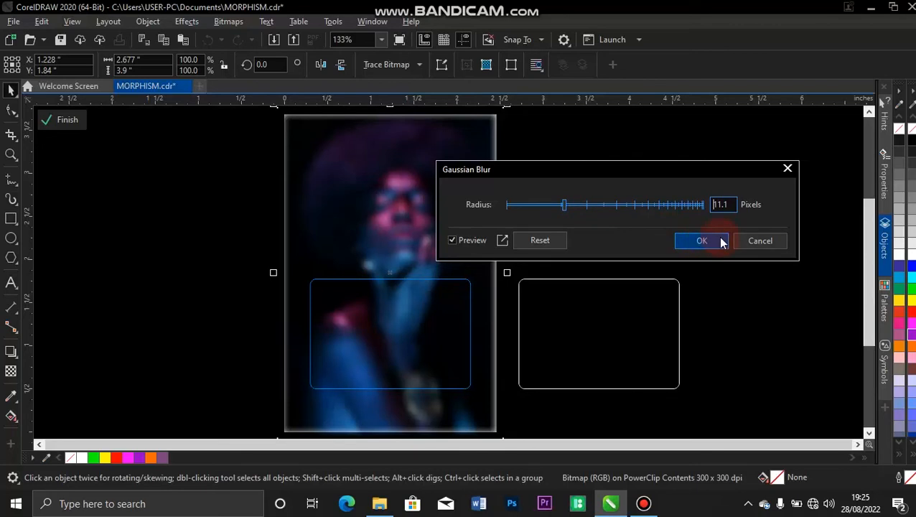
click(701, 242)
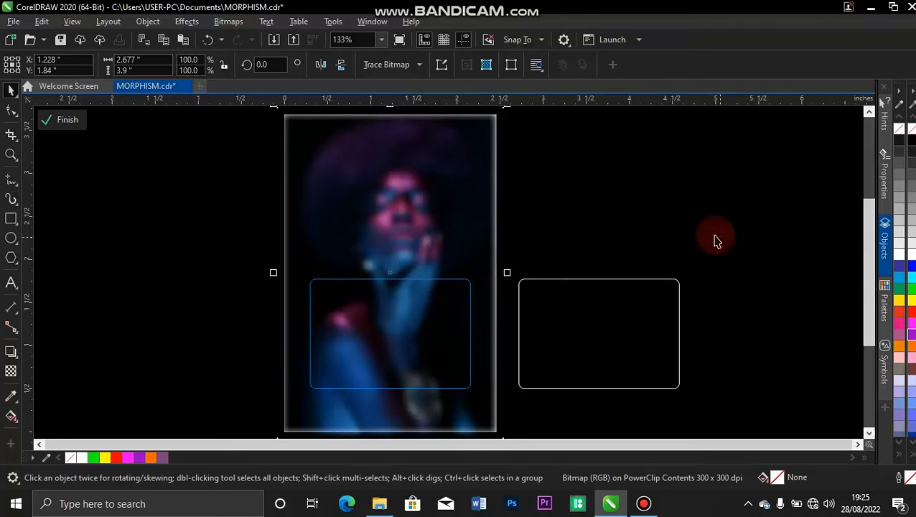
click(61, 120)
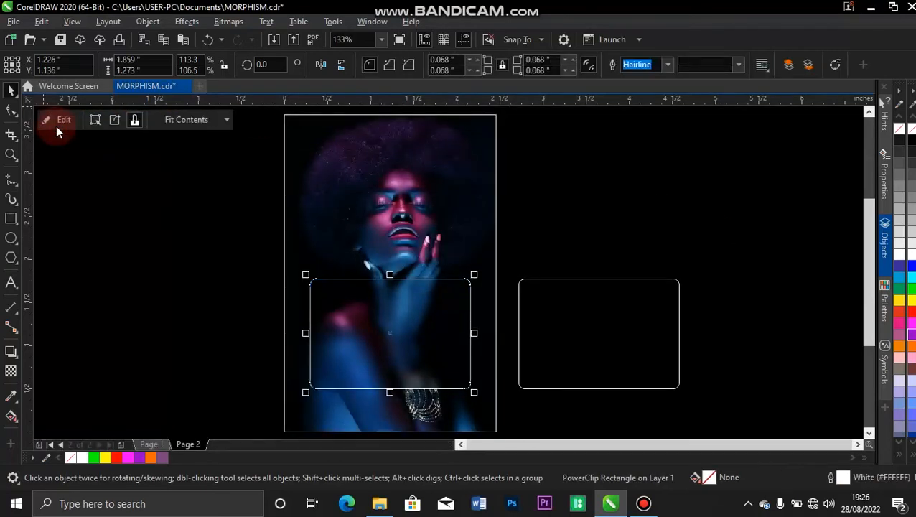
mouse_move(63, 119)
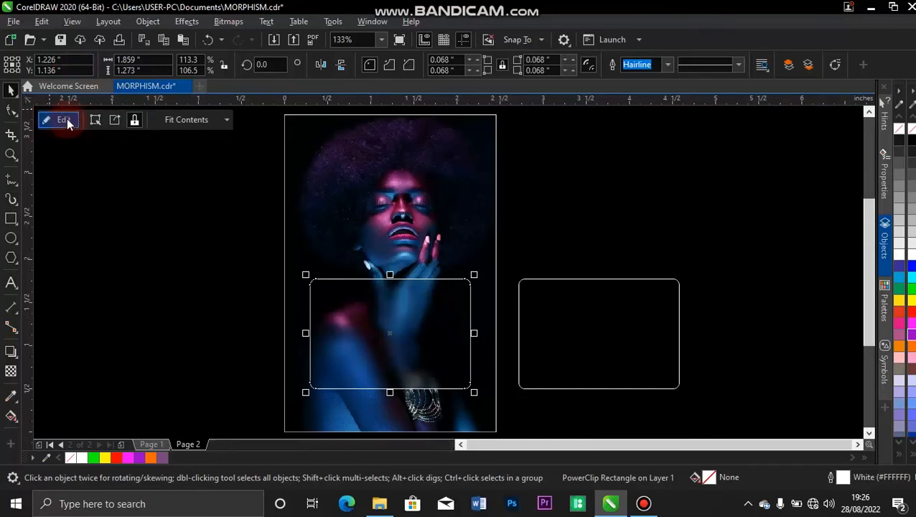
- Re-edit the clip contents and raise the Gaussian blur to about 15 px
click(59, 119)
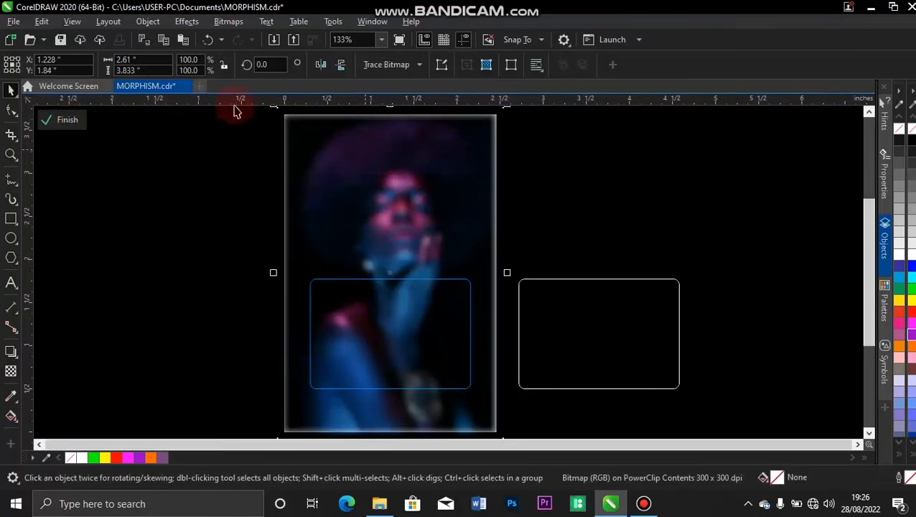
click(187, 21)
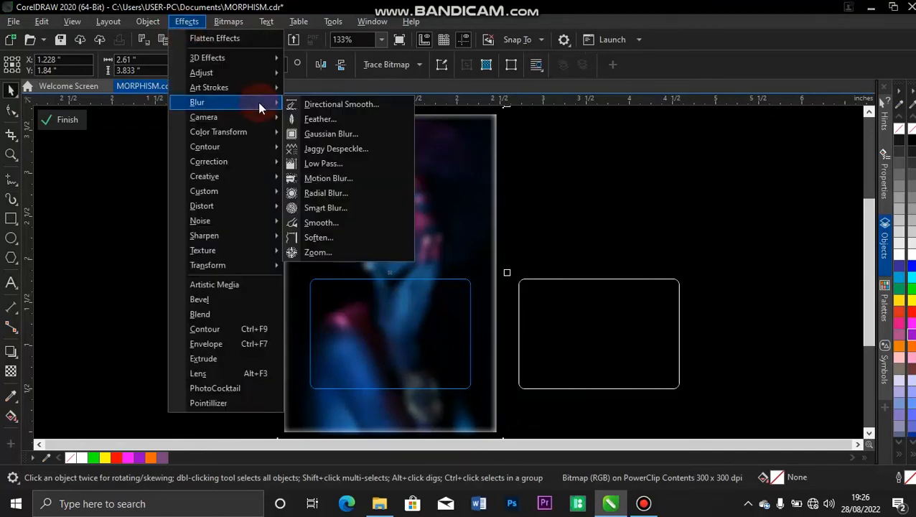
click(332, 134)
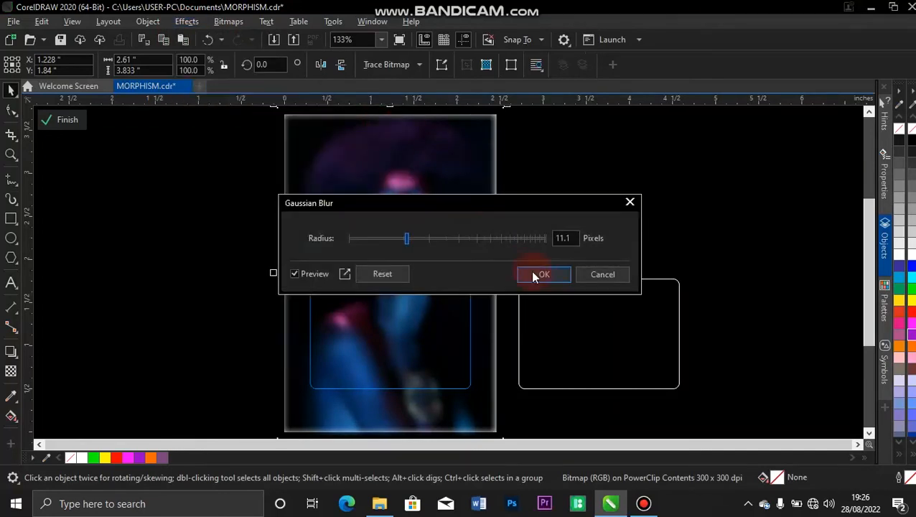
mouse_move(420, 243)
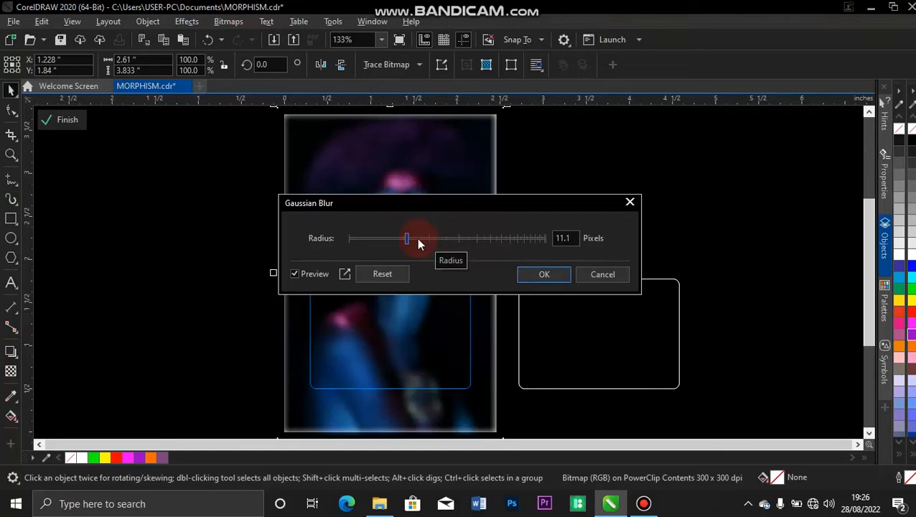
drag(408, 238, 419, 239)
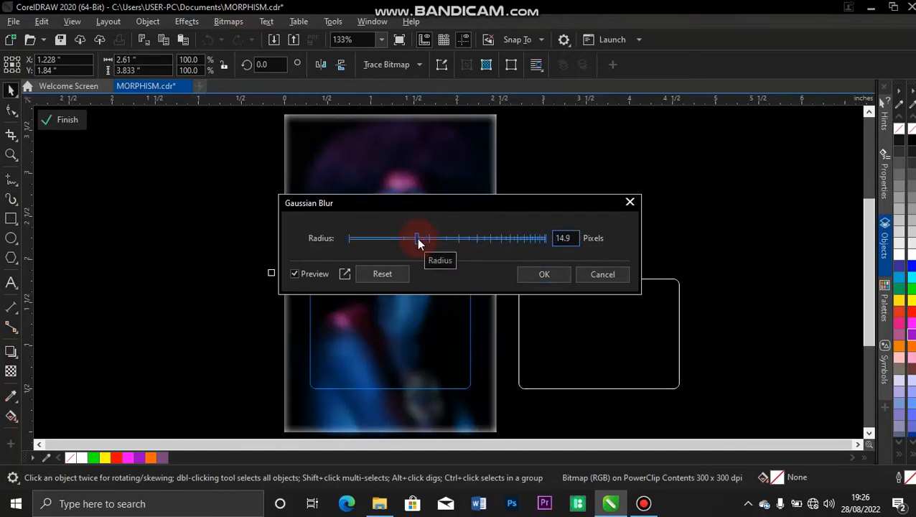
click(544, 275)
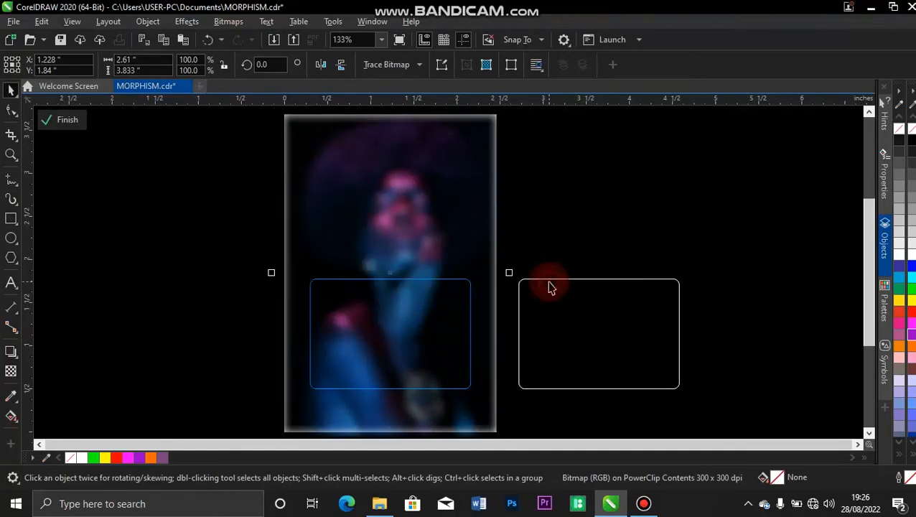
click(60, 119)
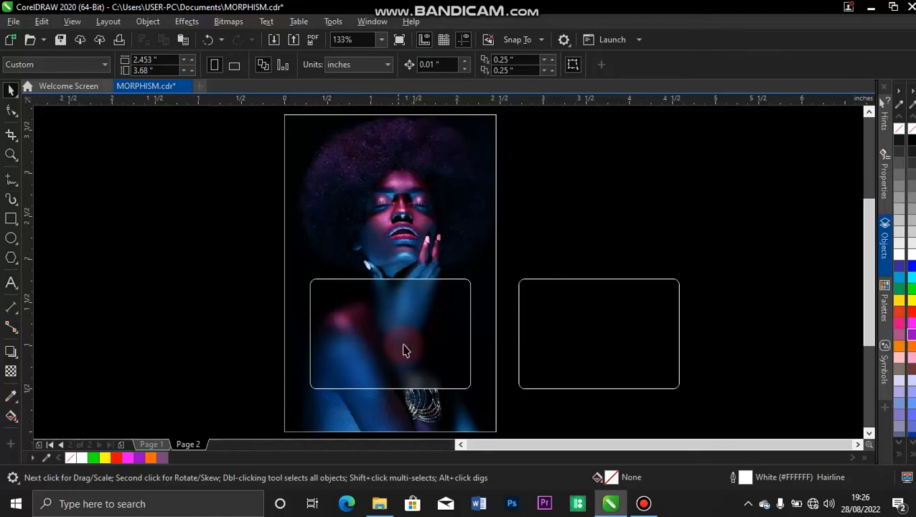
mouse_move(403, 228)
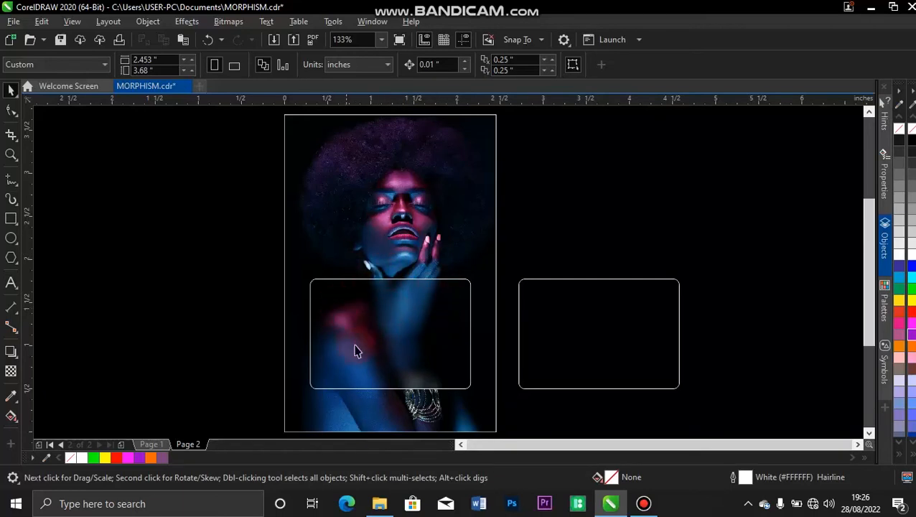
mouse_move(419, 330)
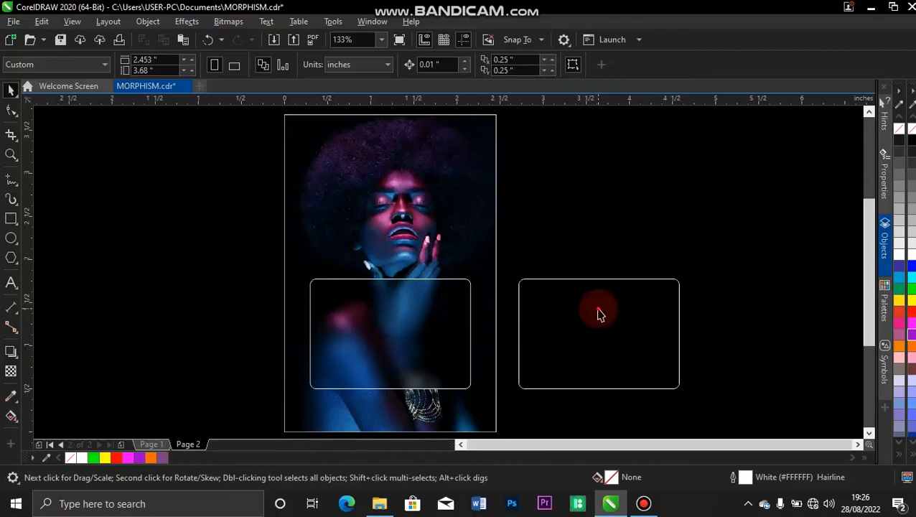
- Fill the second rounded rectangle solid white and move it onto the blurred panel
click(391, 333)
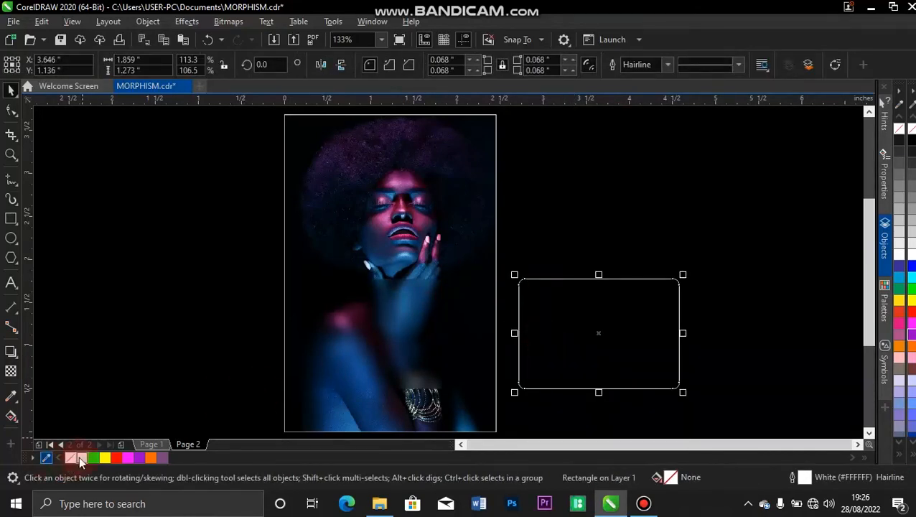
click(72, 456)
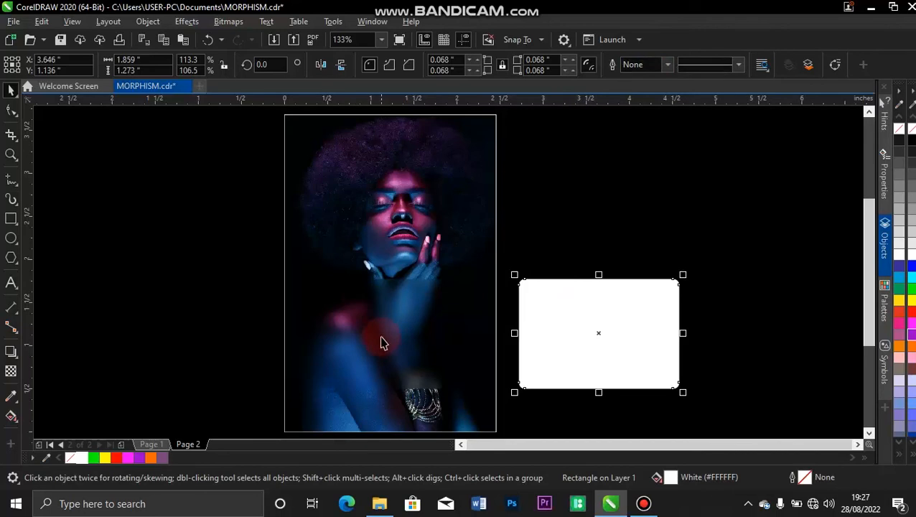
click(382, 336)
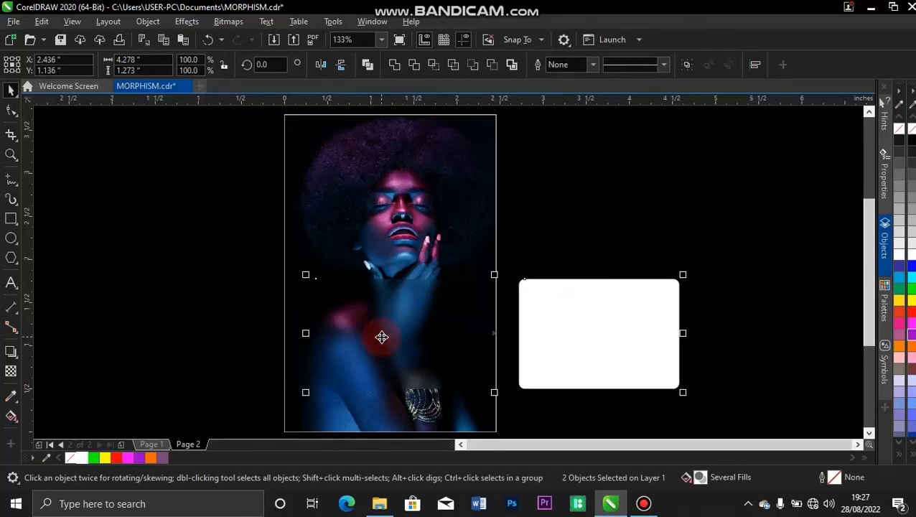
drag(601, 333, 391, 333)
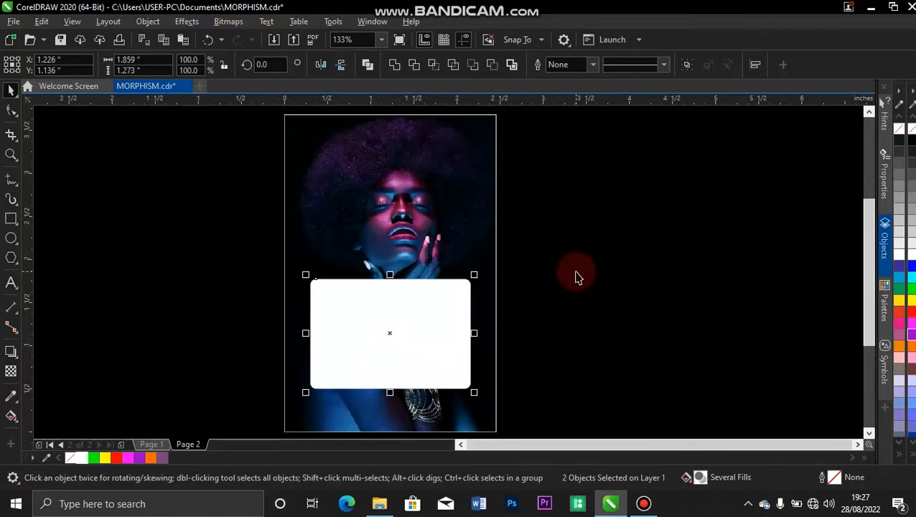
mouse_move(586, 322)
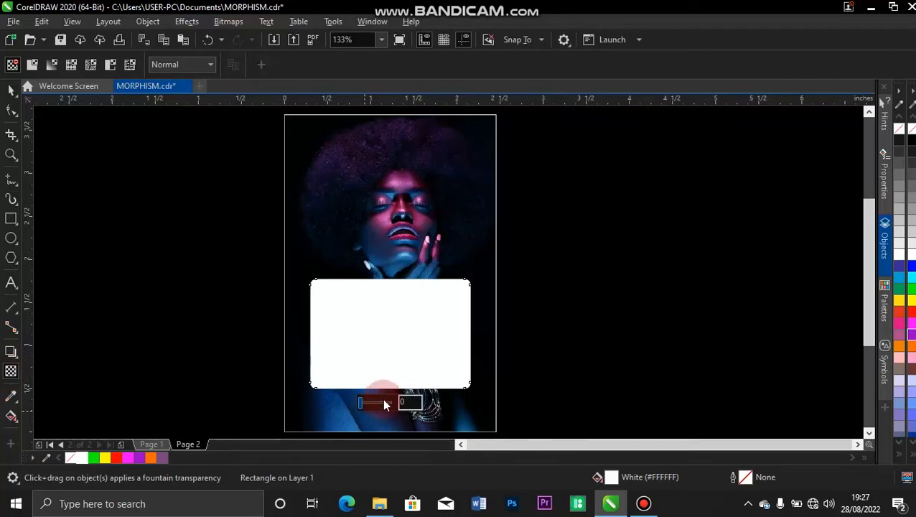
- Make the white rectangle translucent over the frosted panel, then set a plain white one beside the Page 2 portrait
drag(362, 402, 385, 403)
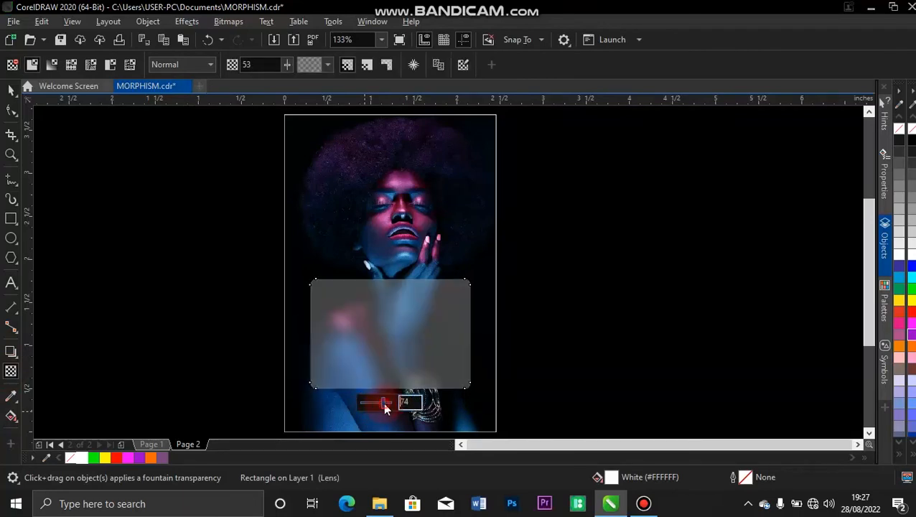
drag(372, 402, 388, 403)
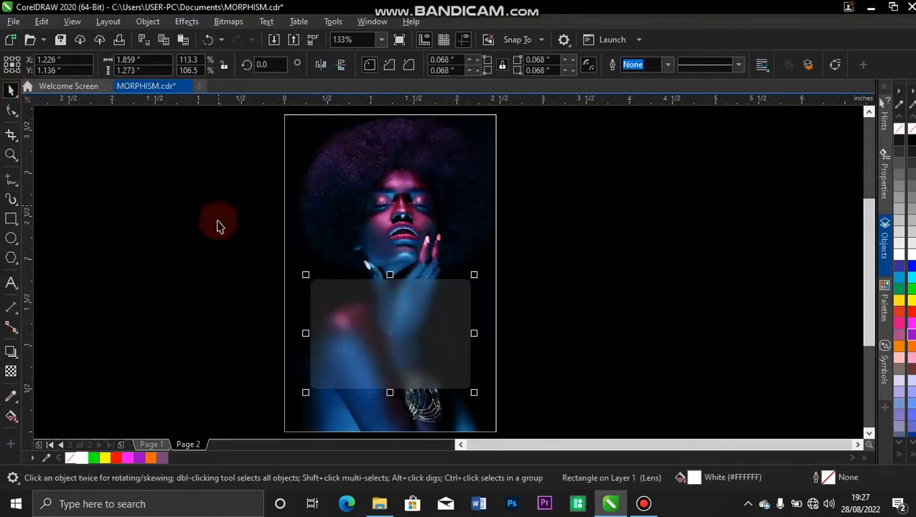
drag(391, 333, 409, 319)
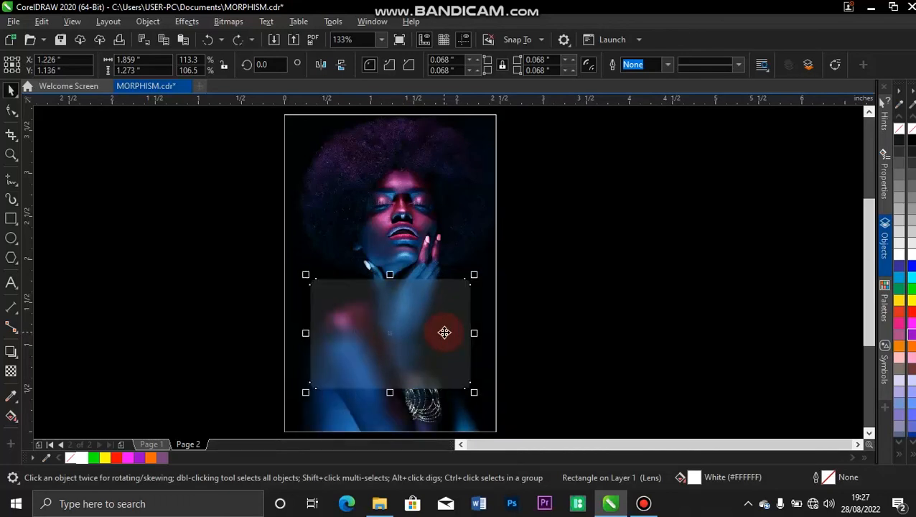
drag(444, 333, 468, 333)
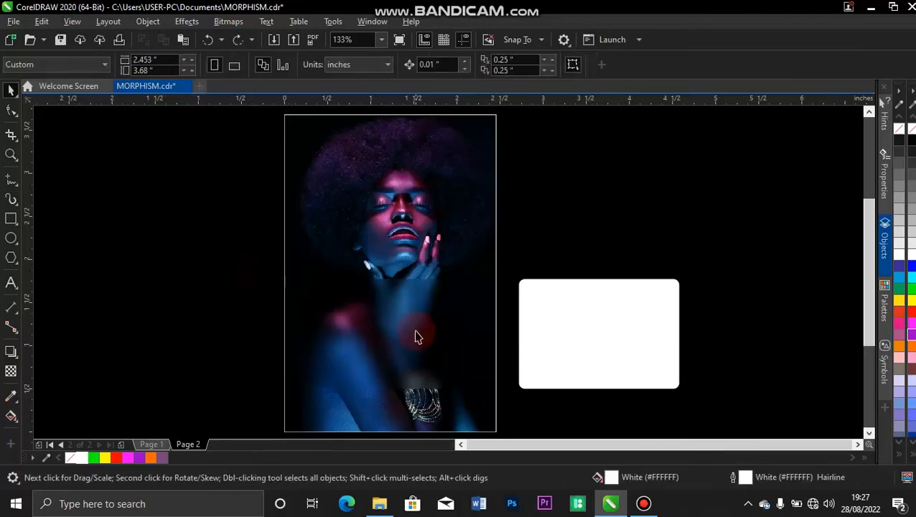
- Edit the clip contents and apply a first Gaussian blur to the portrait copy
click(419, 336)
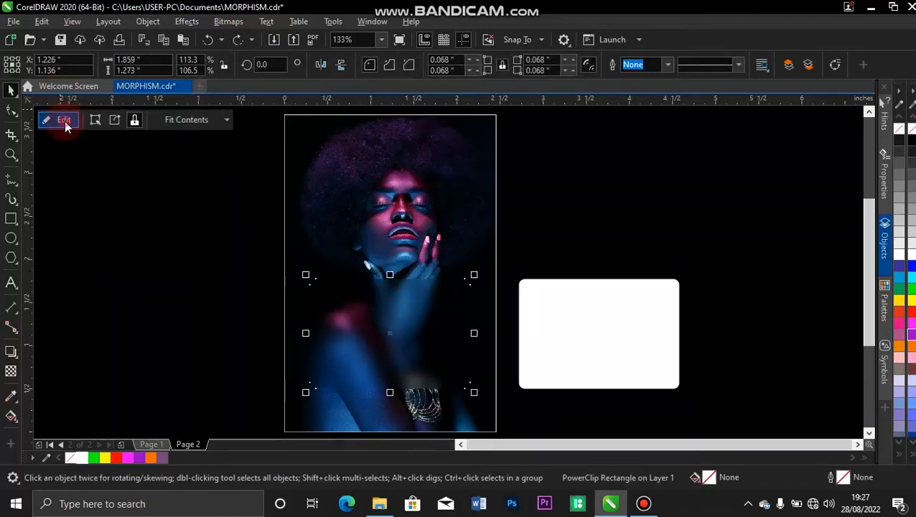
click(63, 120)
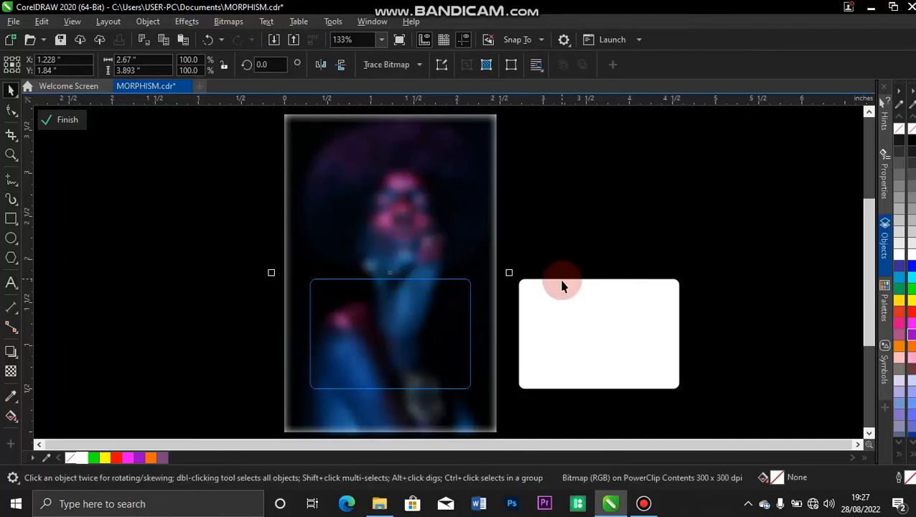
click(187, 22)
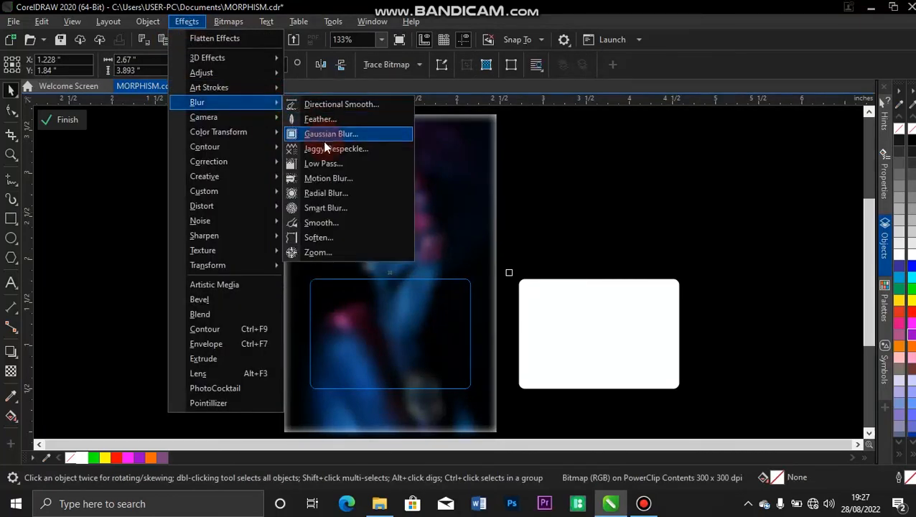
click(331, 133)
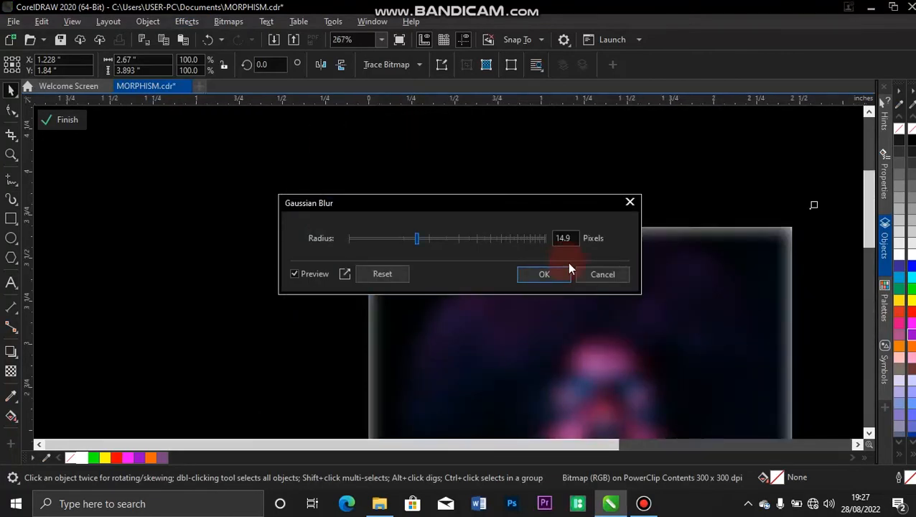
click(545, 275)
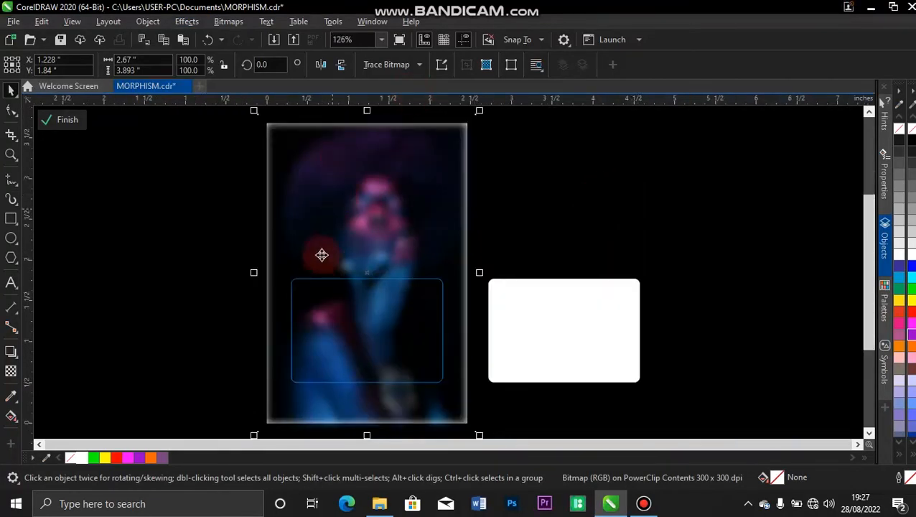
- Apply a second Gaussian blur lowered to about 11.3 px
click(186, 21)
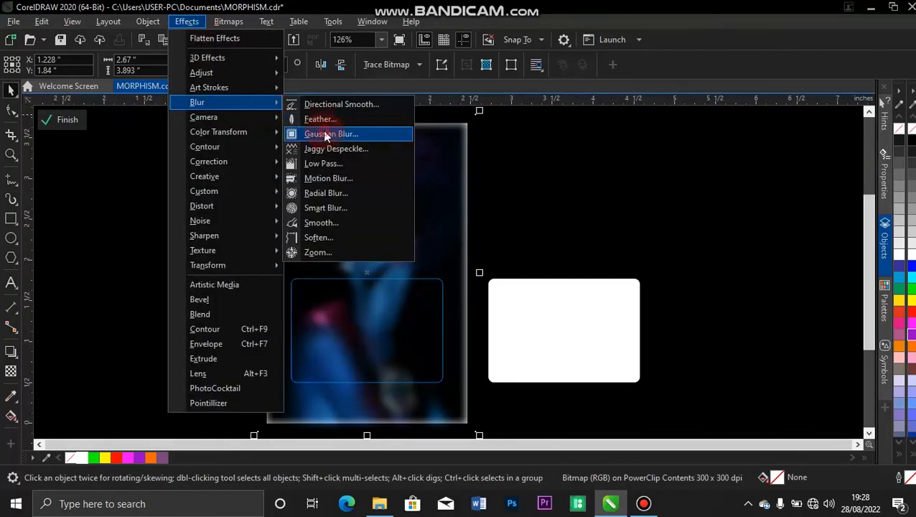
click(331, 134)
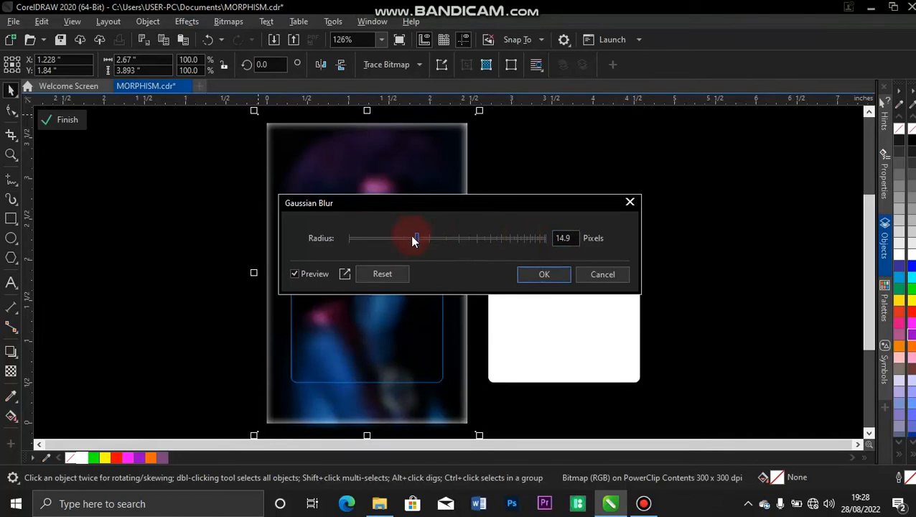
drag(415, 239, 411, 239)
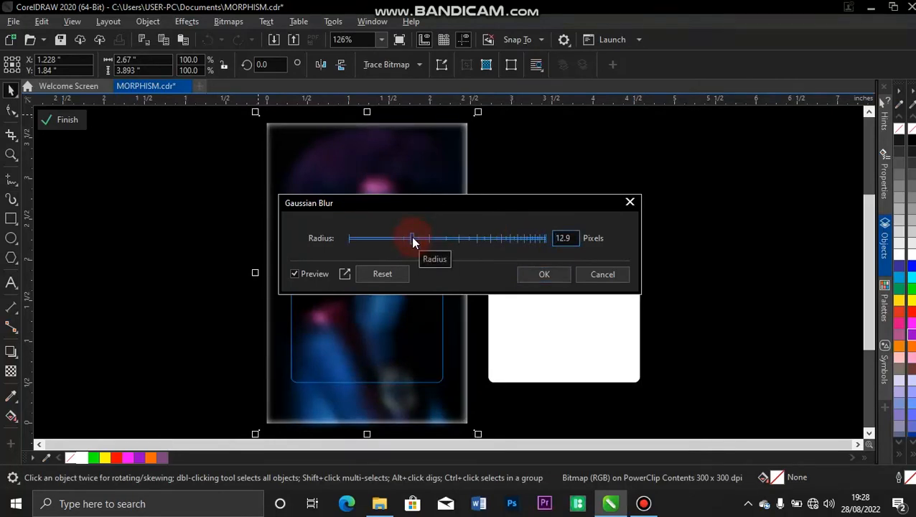
drag(414, 239, 407, 239)
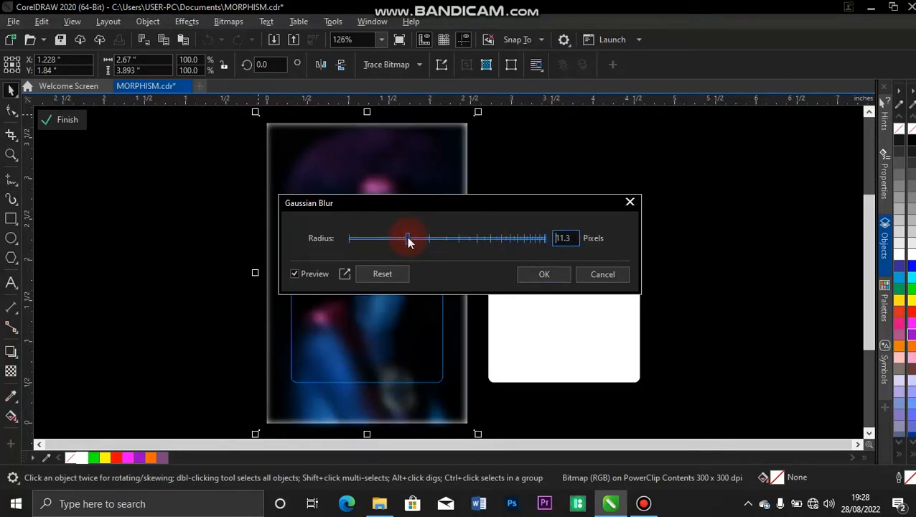
click(543, 273)
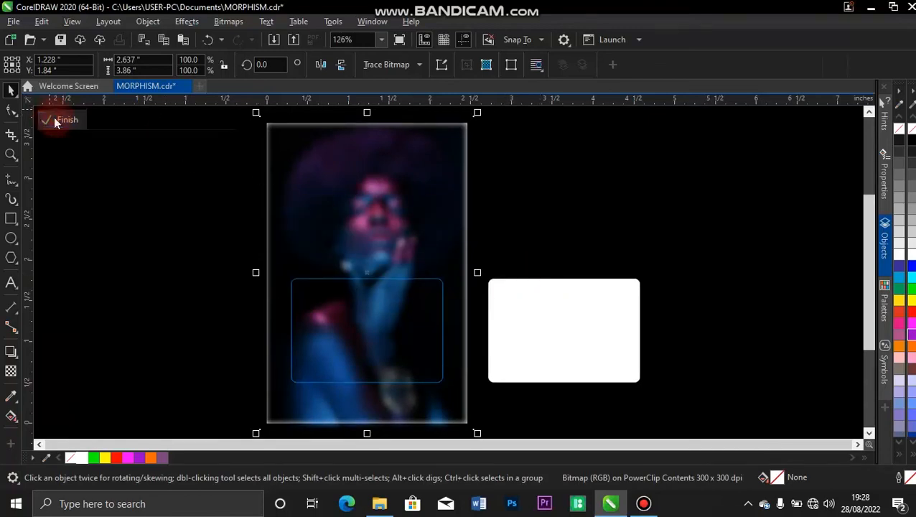
- Move the white rounded panel over the blurred area and give it a high uniform transparency
click(56, 121)
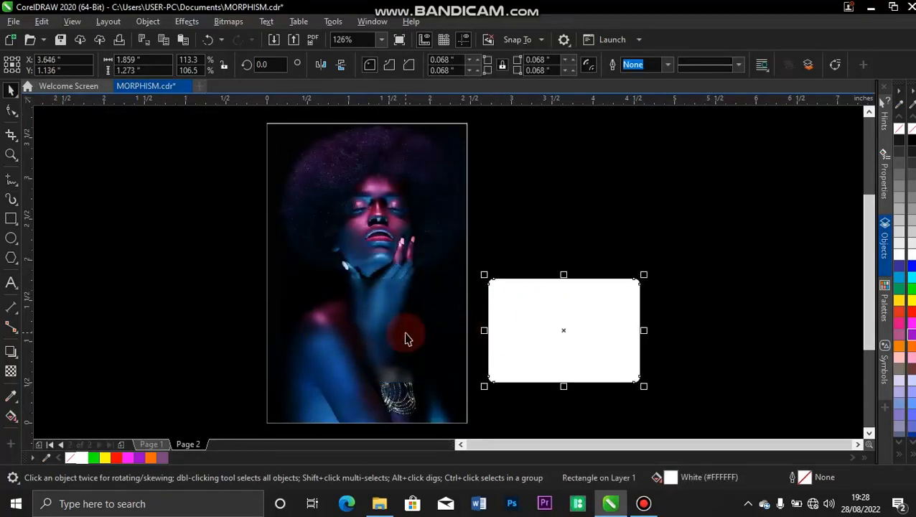
drag(563, 331, 366, 330)
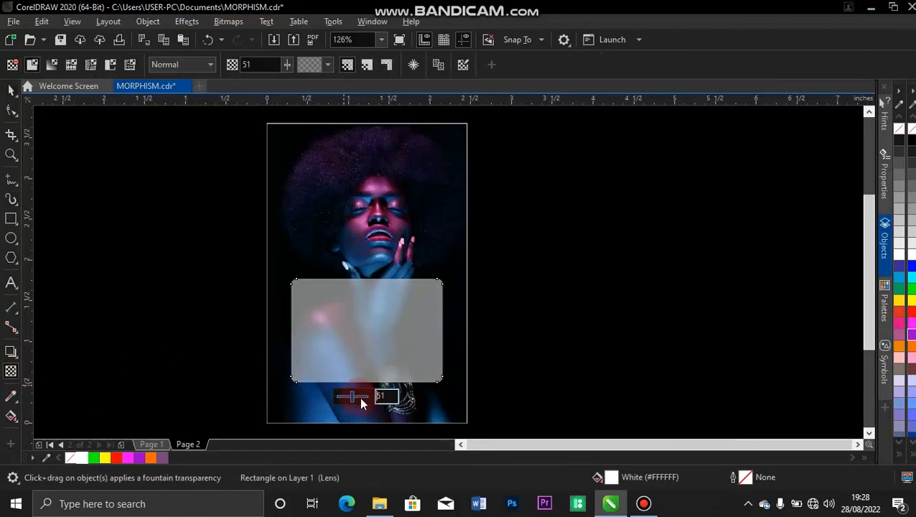
drag(344, 396, 366, 396)
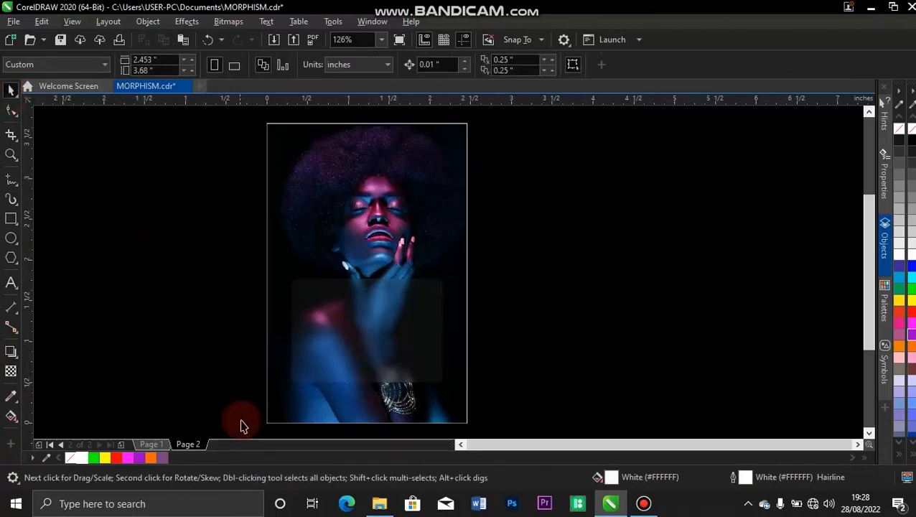
- Flip between Page 1's finished quote poster and Page 2's working design to compare them
click(153, 444)
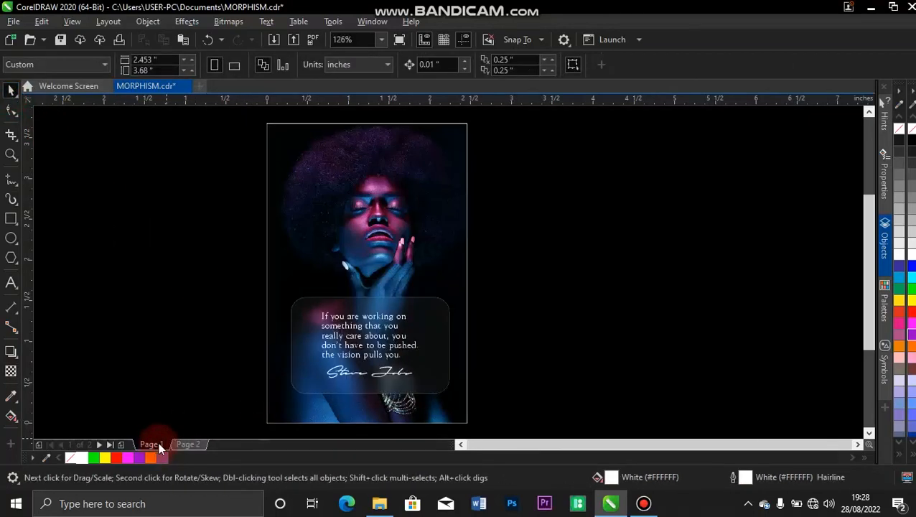
click(187, 444)
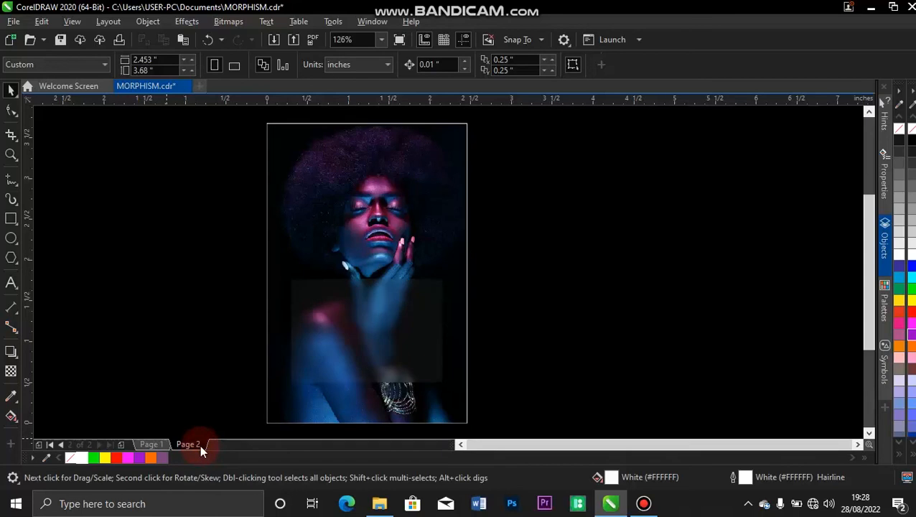
click(151, 444)
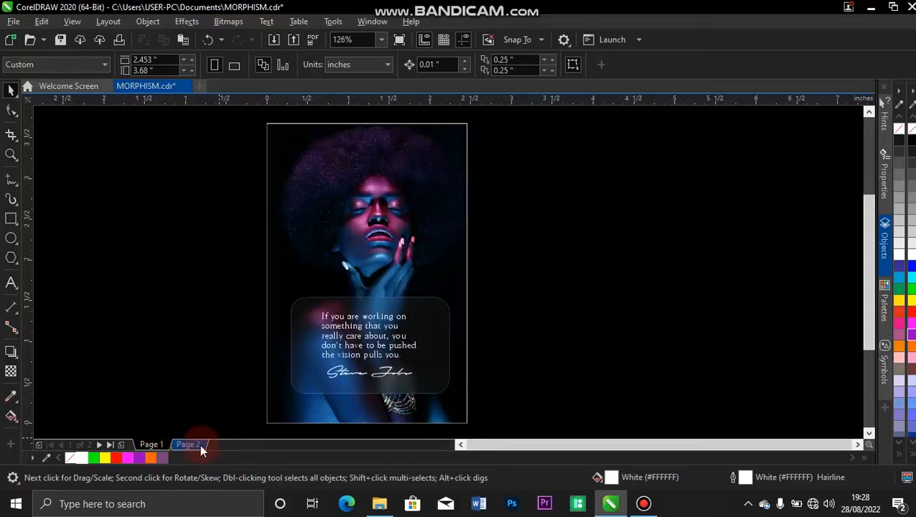
click(187, 444)
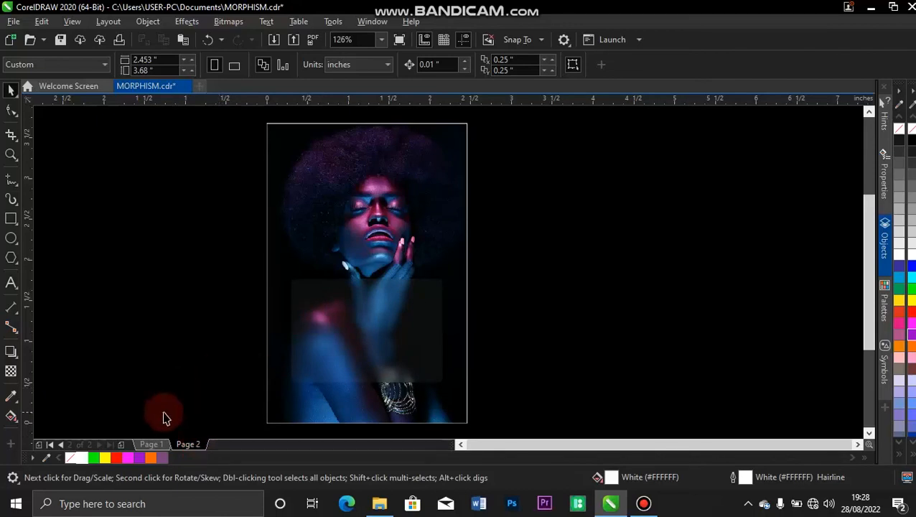
mouse_move(413, 324)
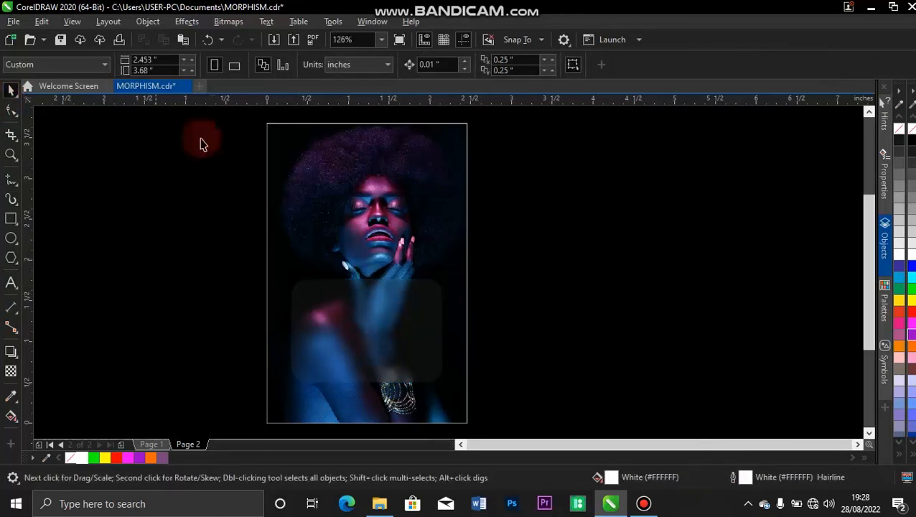
mouse_move(323, 260)
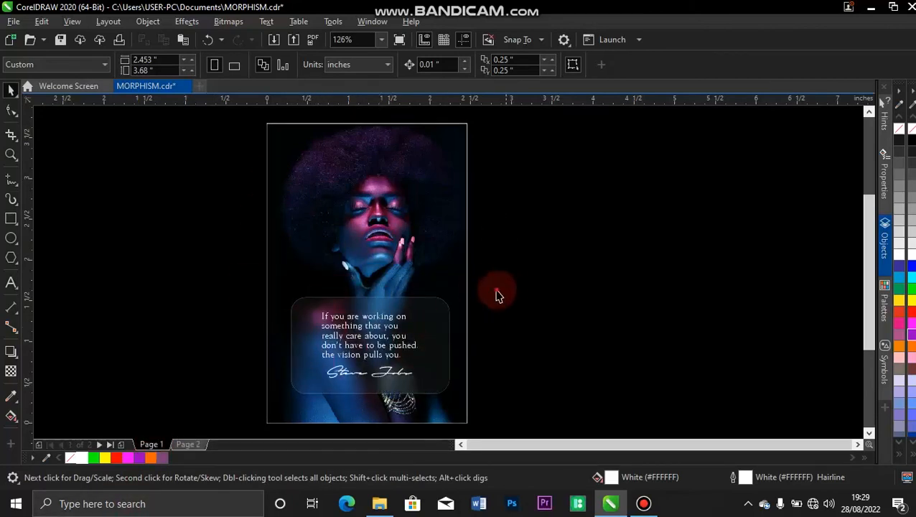
- Copy the quote and signature group from Page 1 and position it on Page 2's frosted panel
click(370, 345)
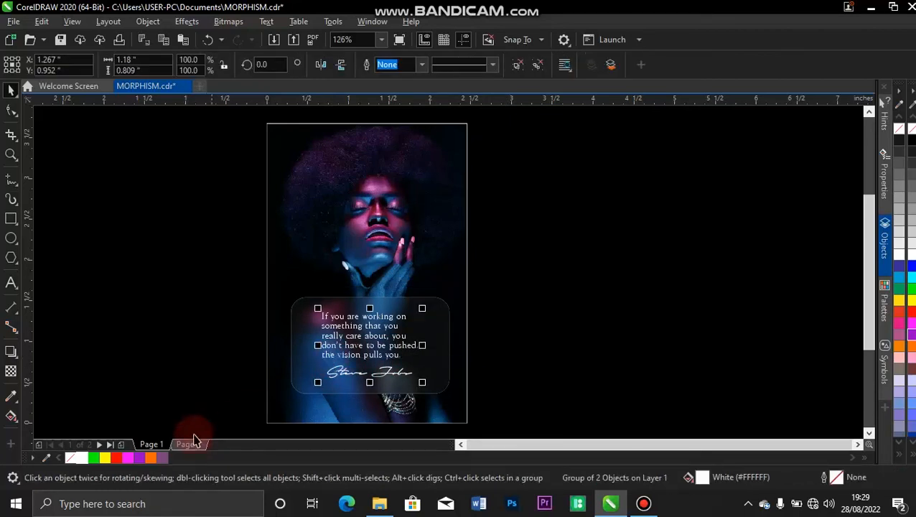
click(187, 444)
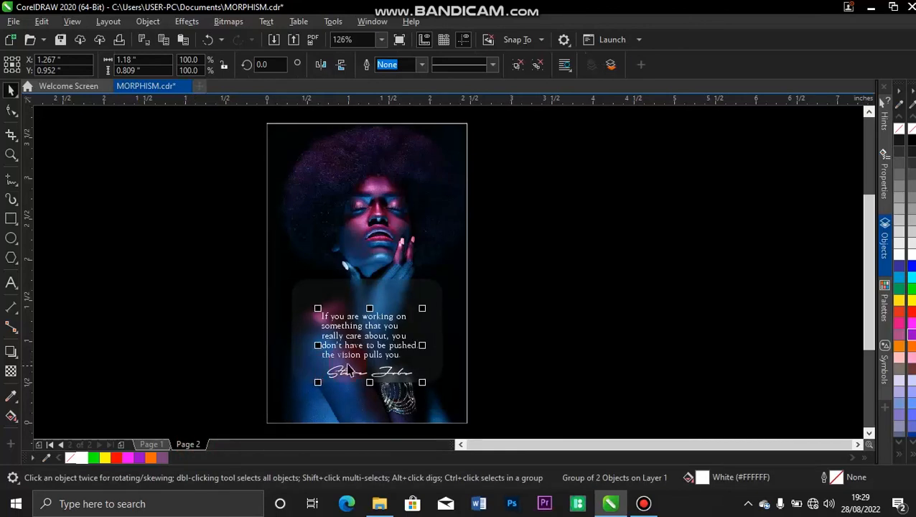
drag(371, 316, 366, 333)
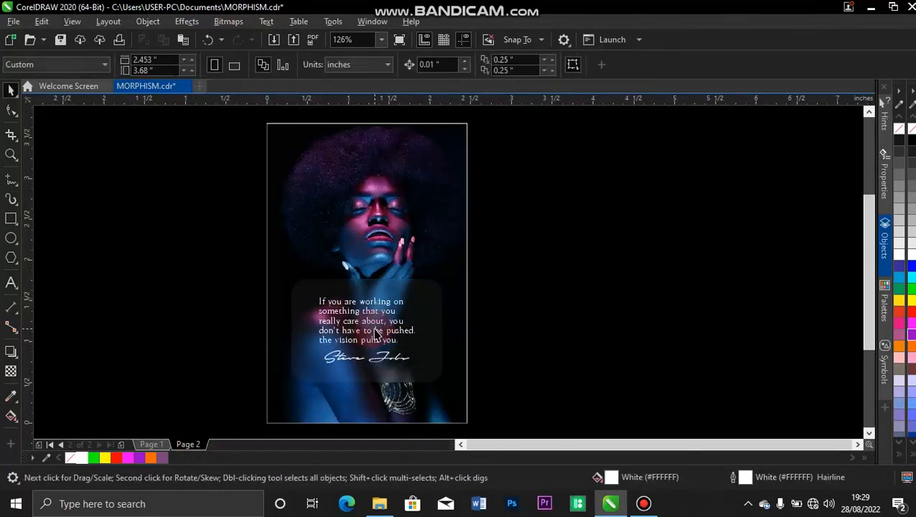
click(367, 319)
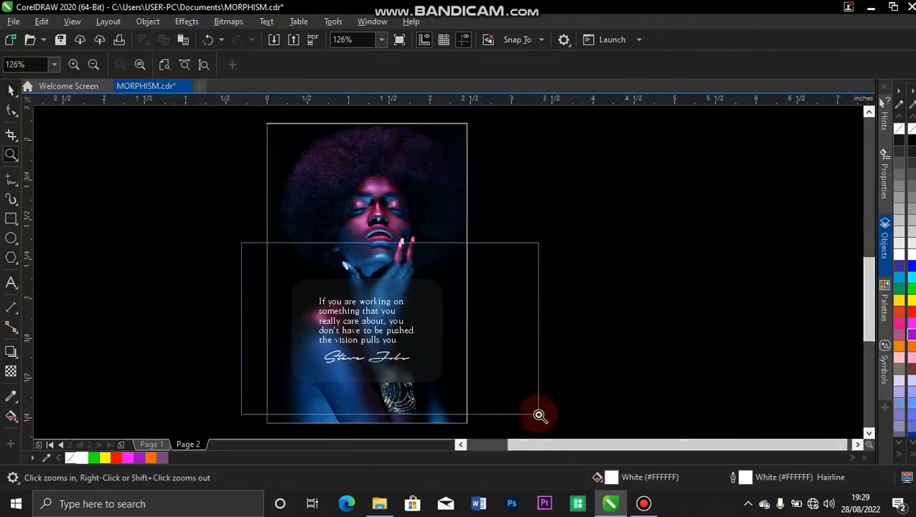
click(540, 416)
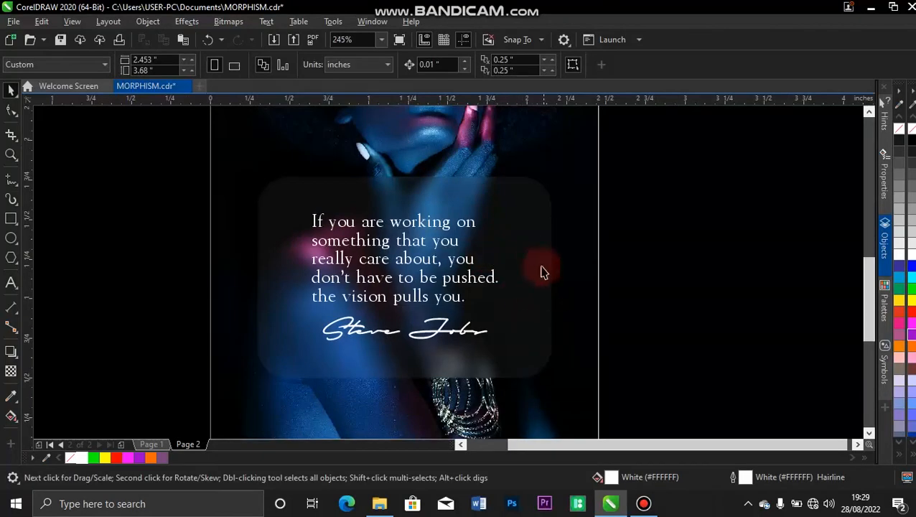
mouse_move(534, 330)
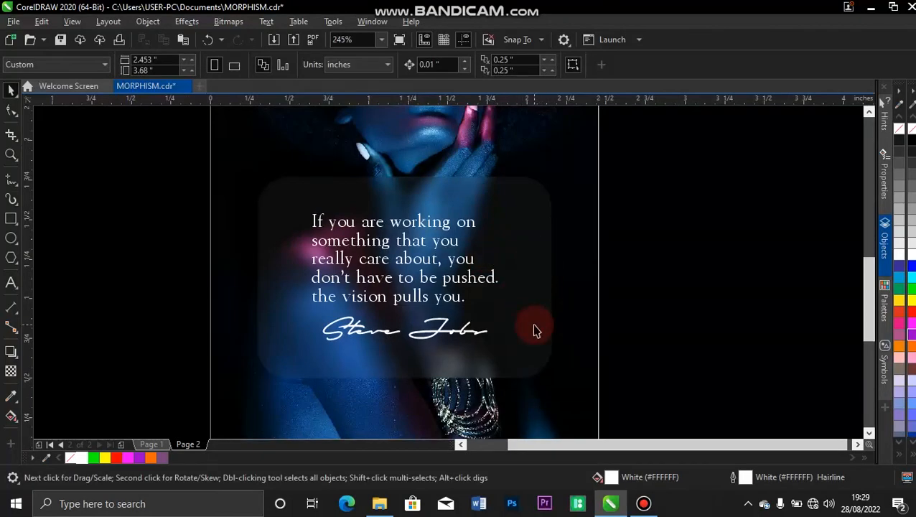